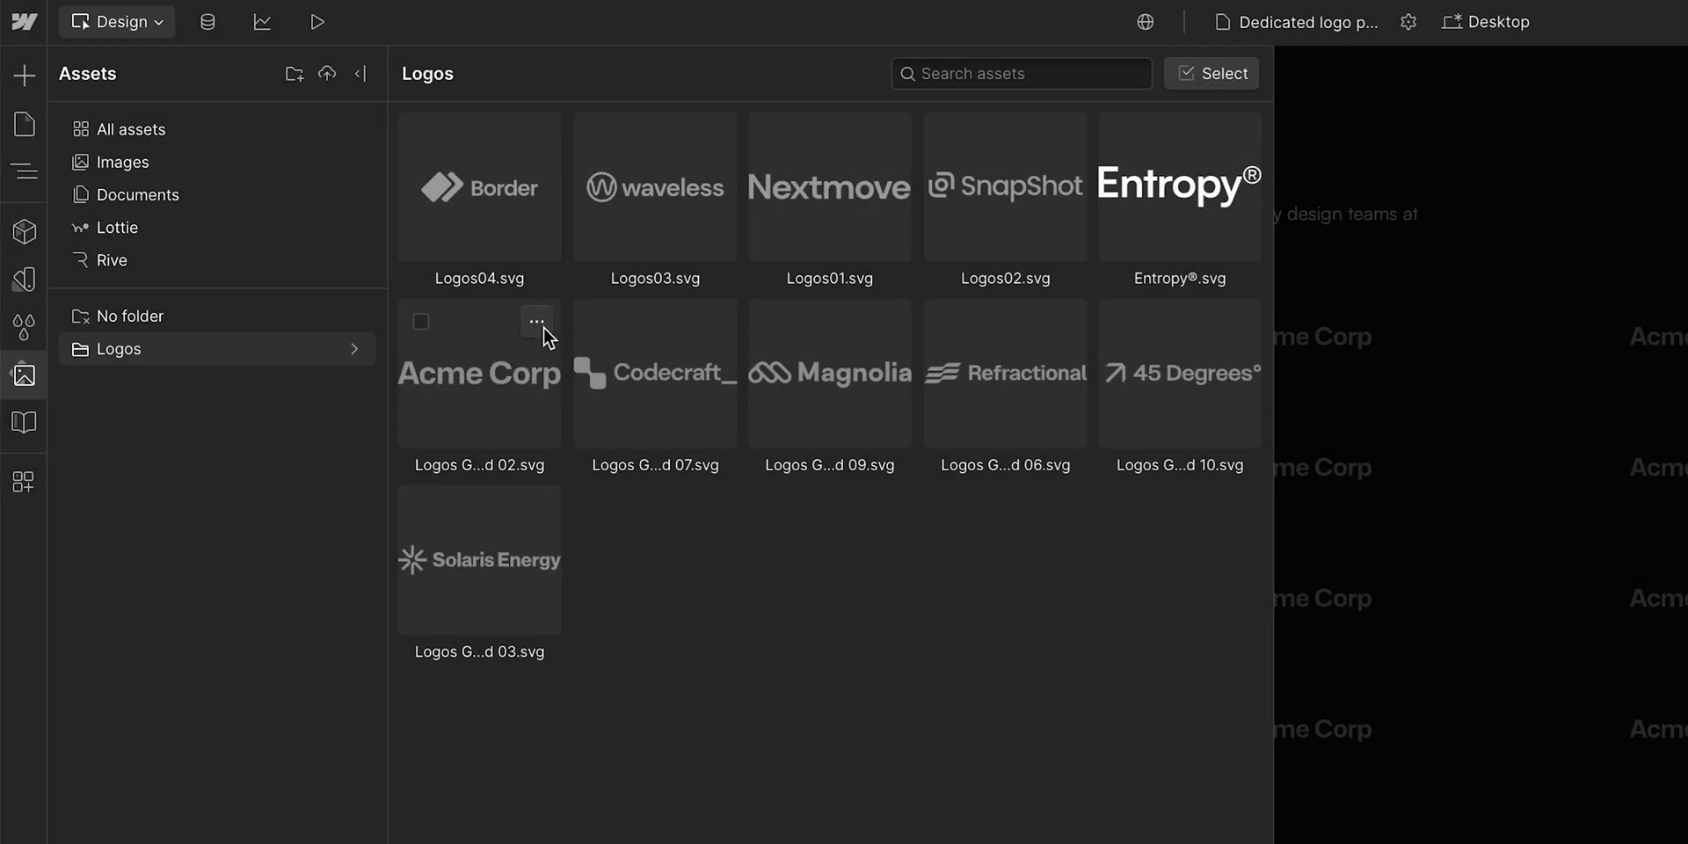
Scroll down the About page to the 'Trusted by design teams at' logo strip.
left_click(536, 320)
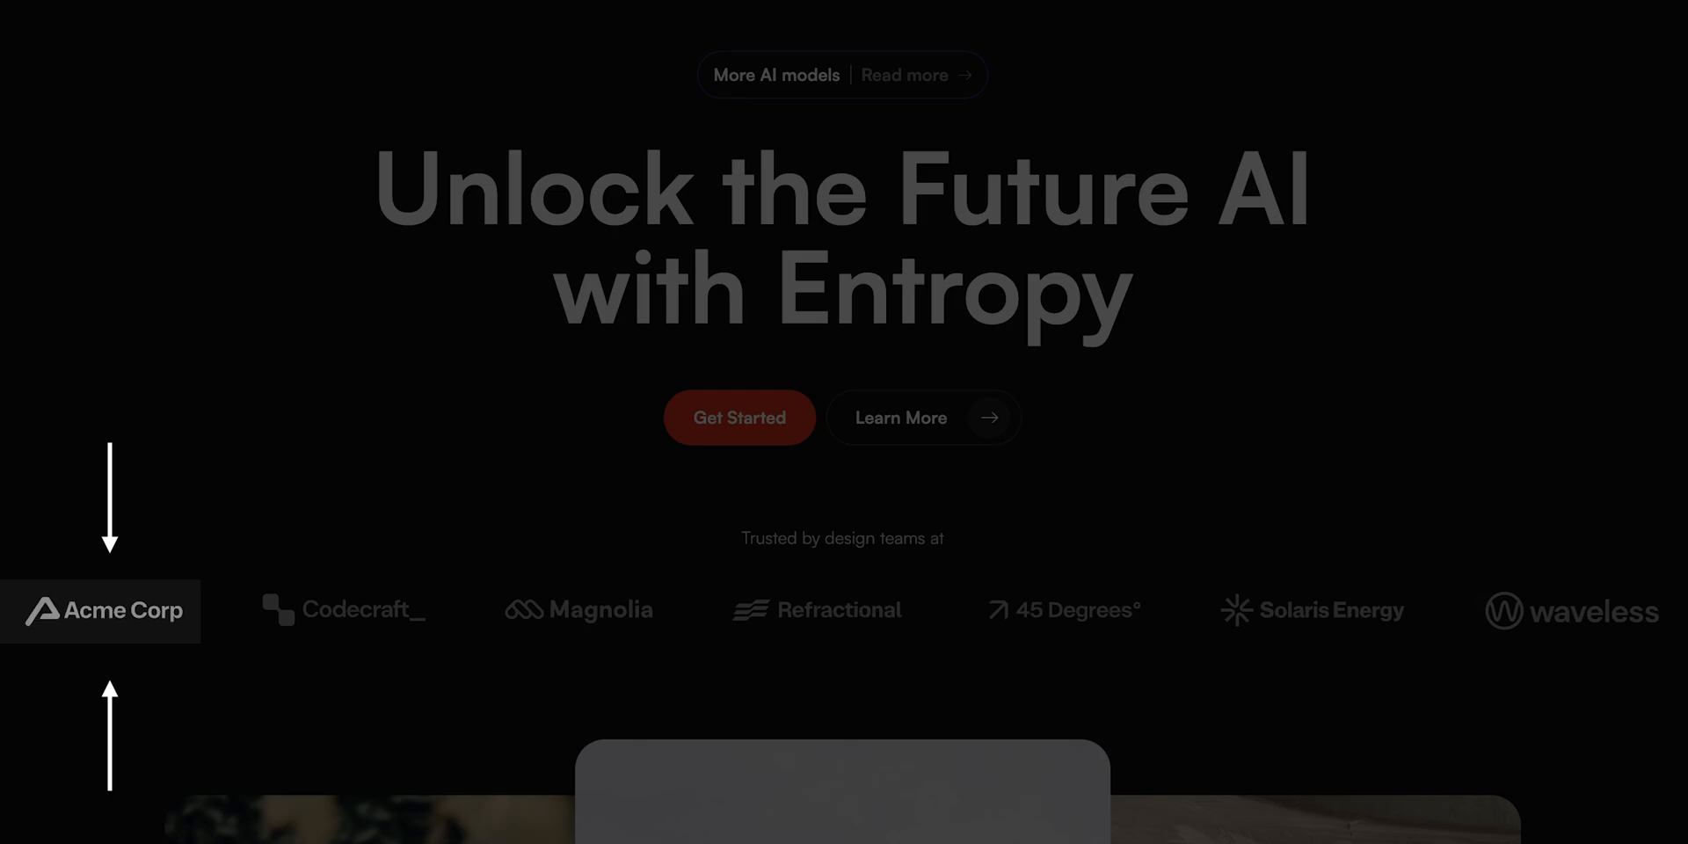
scroll("down", 3)
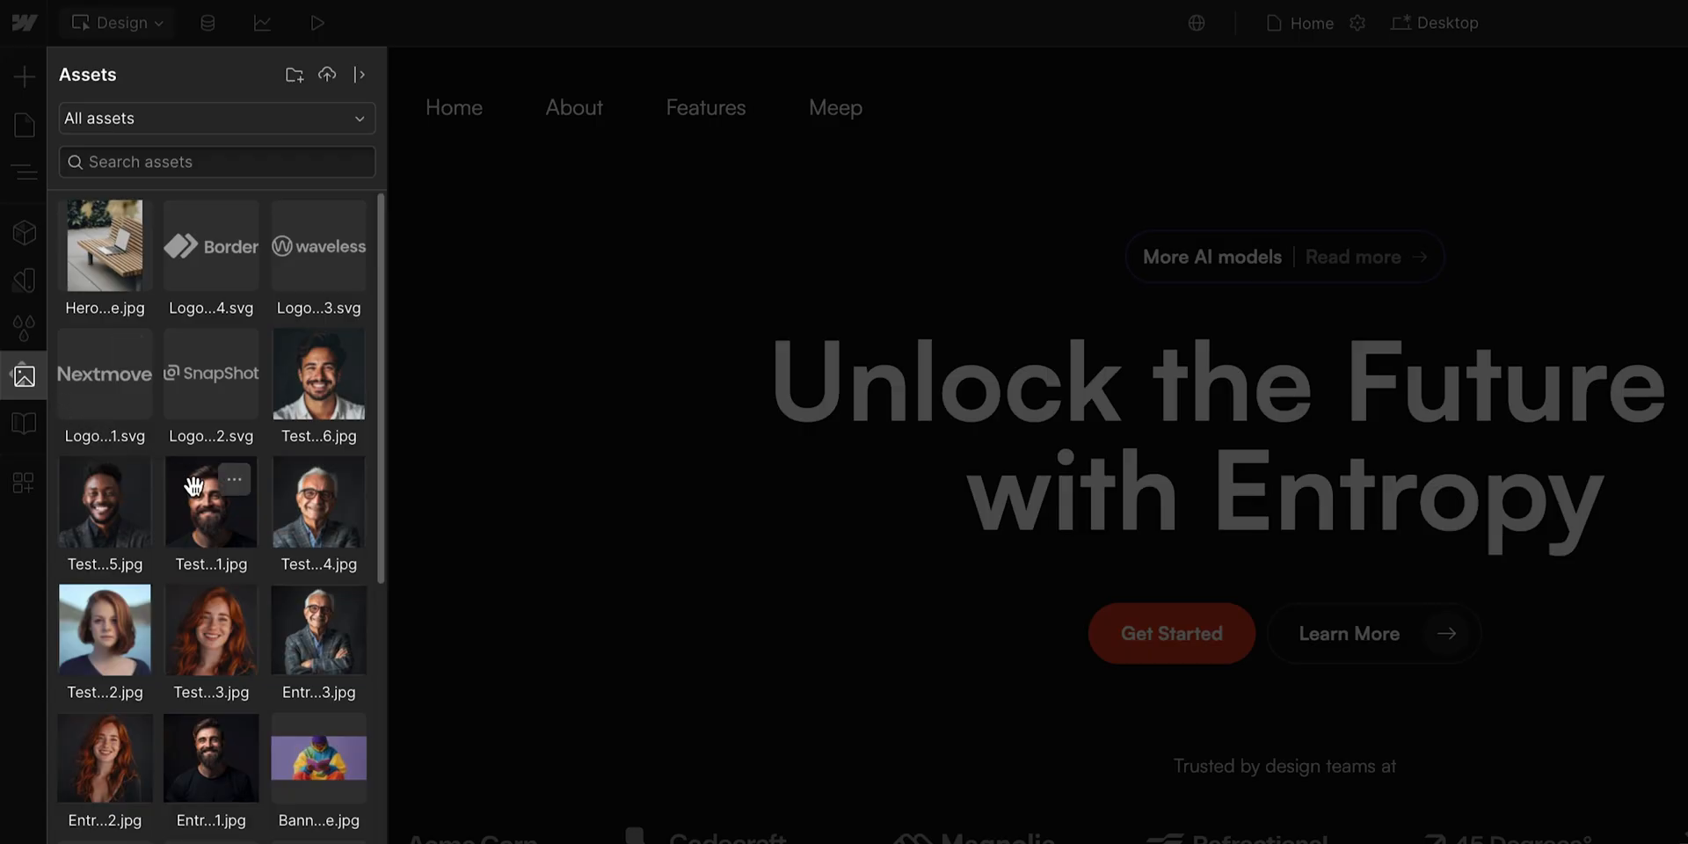
scroll("down", 3)
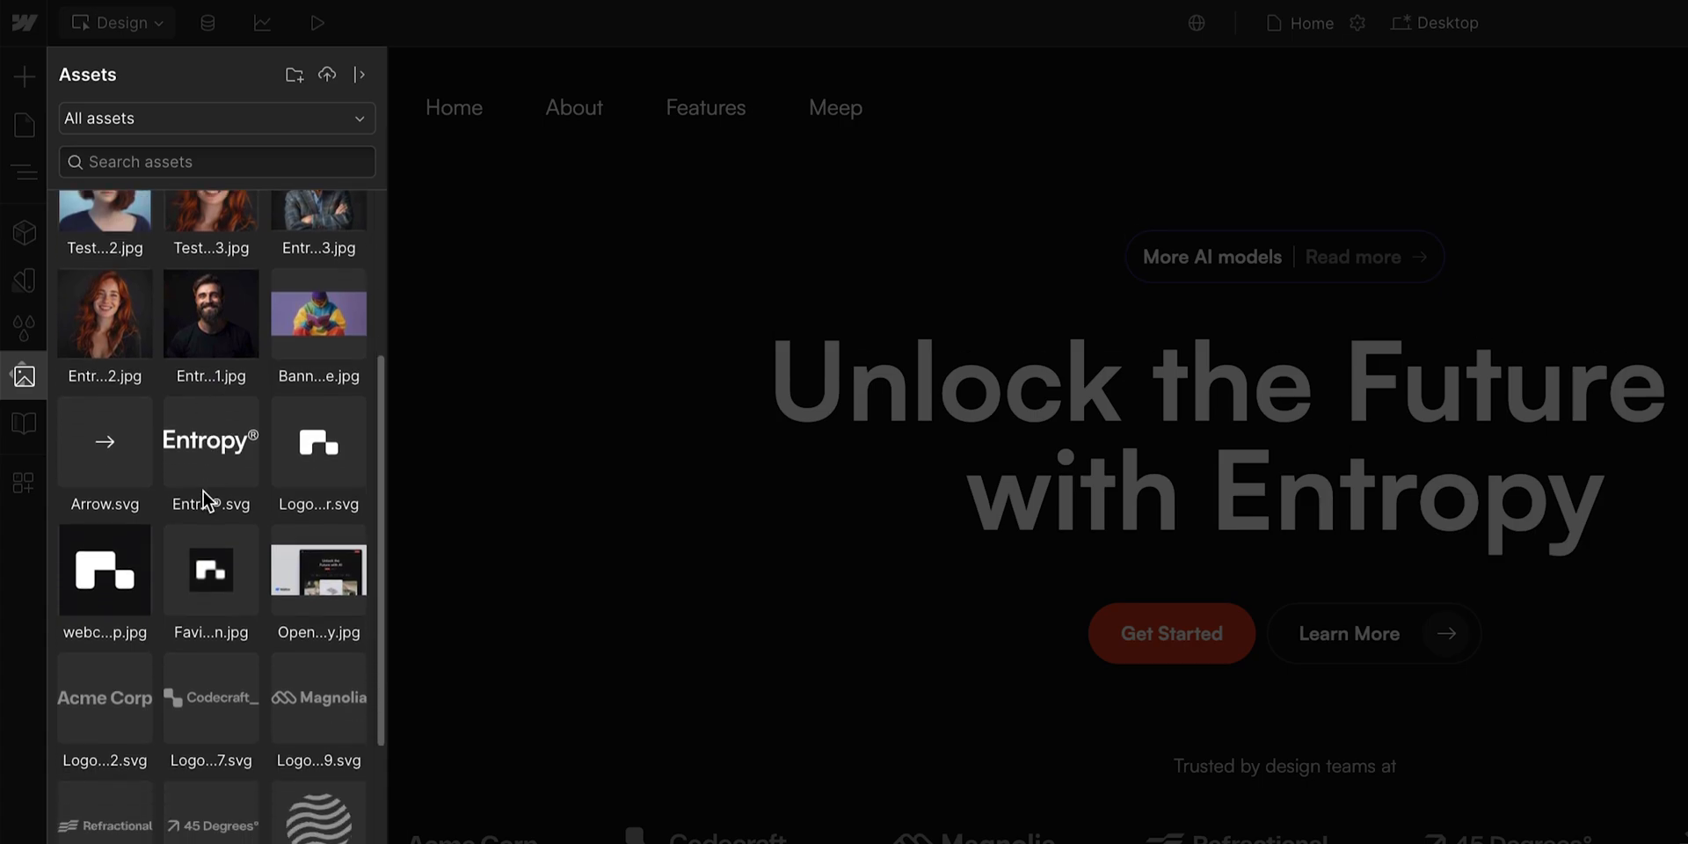
scroll("down", 3)
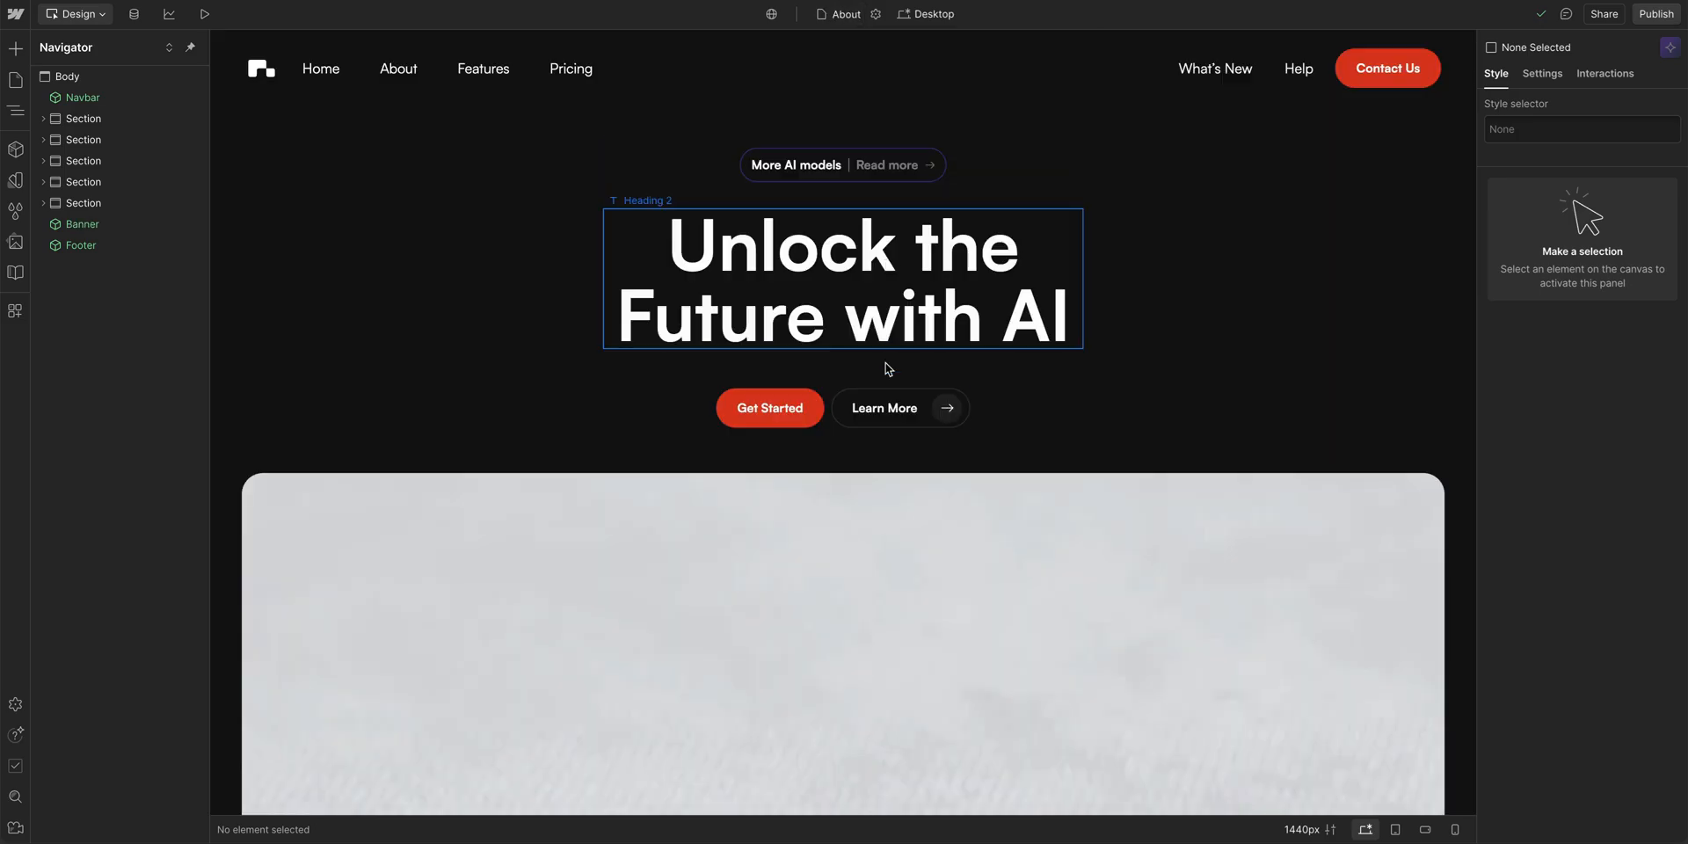
scroll("down", 3)
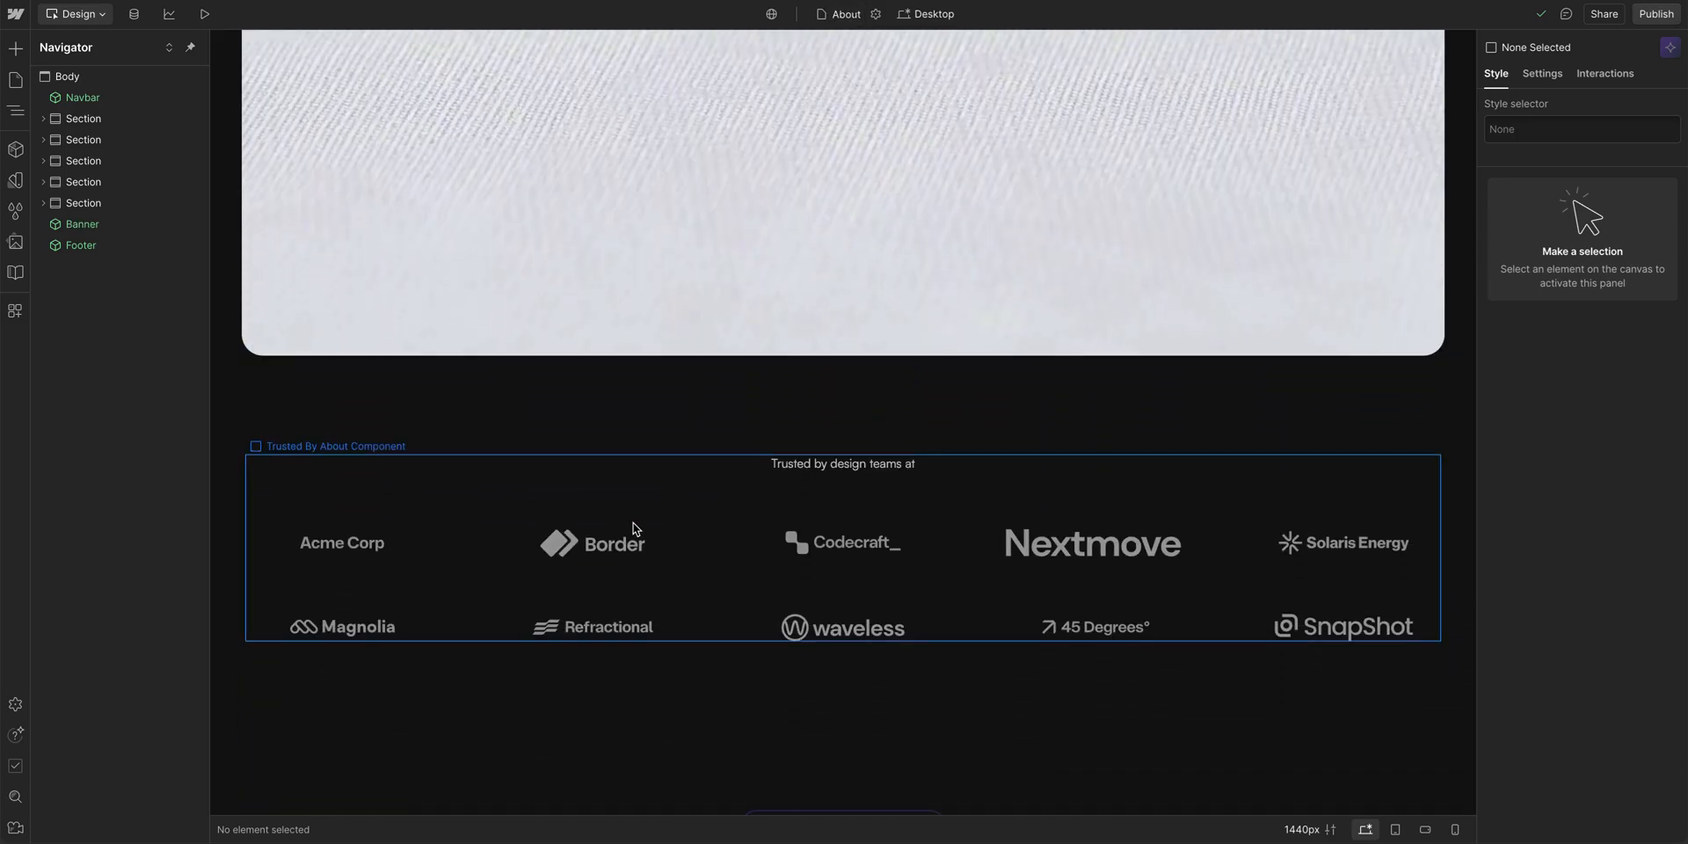
Switch to the Dedicated logo page via the Pages dropdown.
left_click(844, 14)
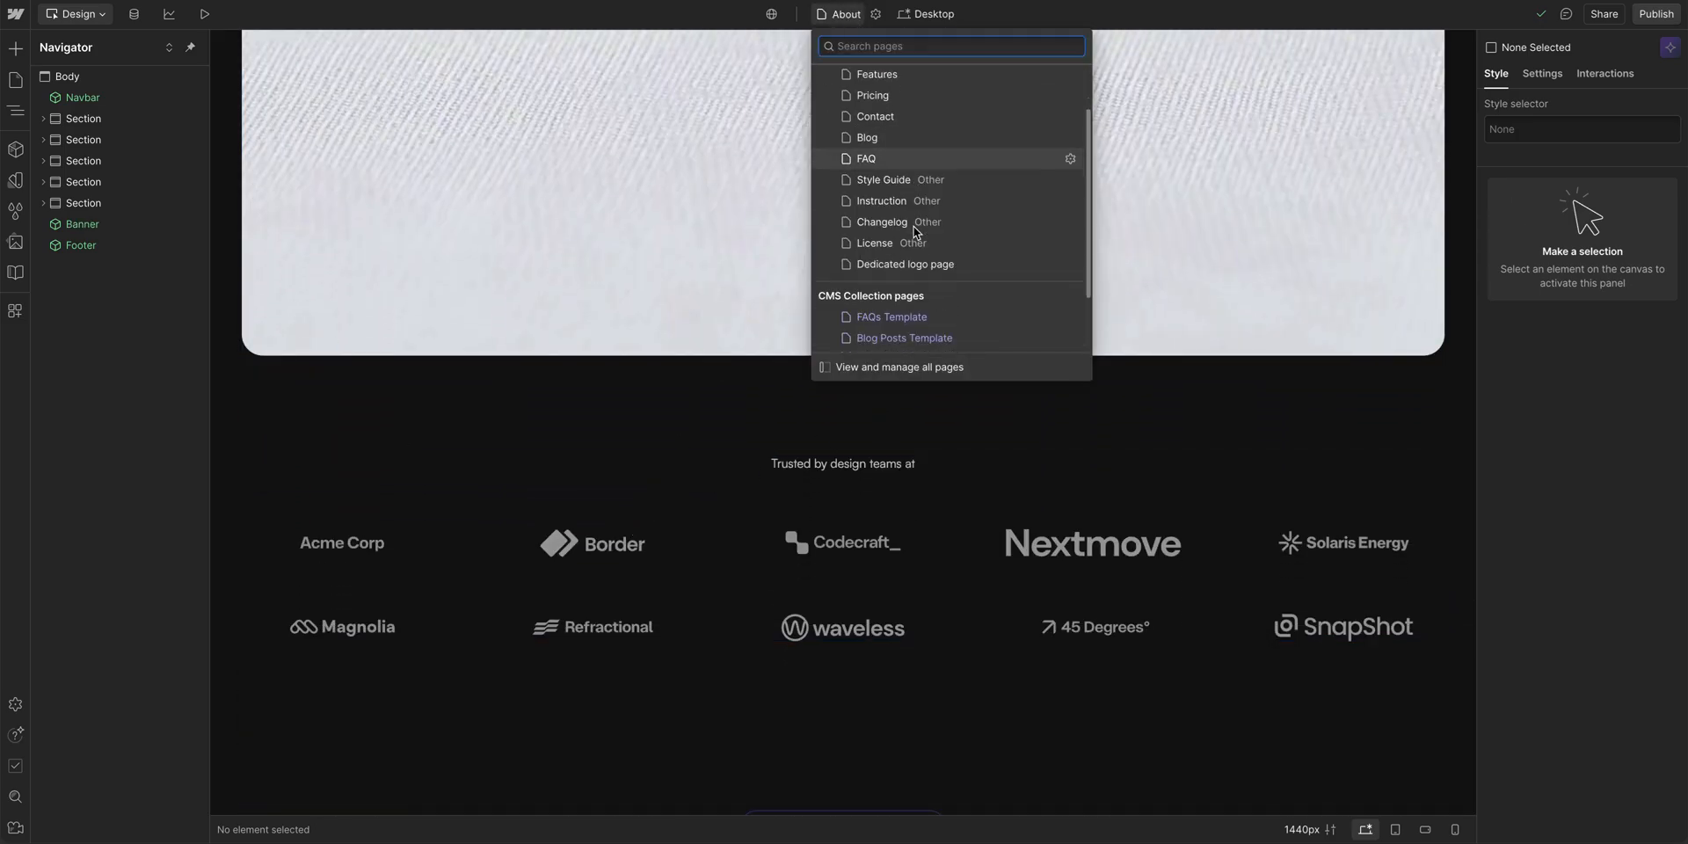
left_click(904, 264)
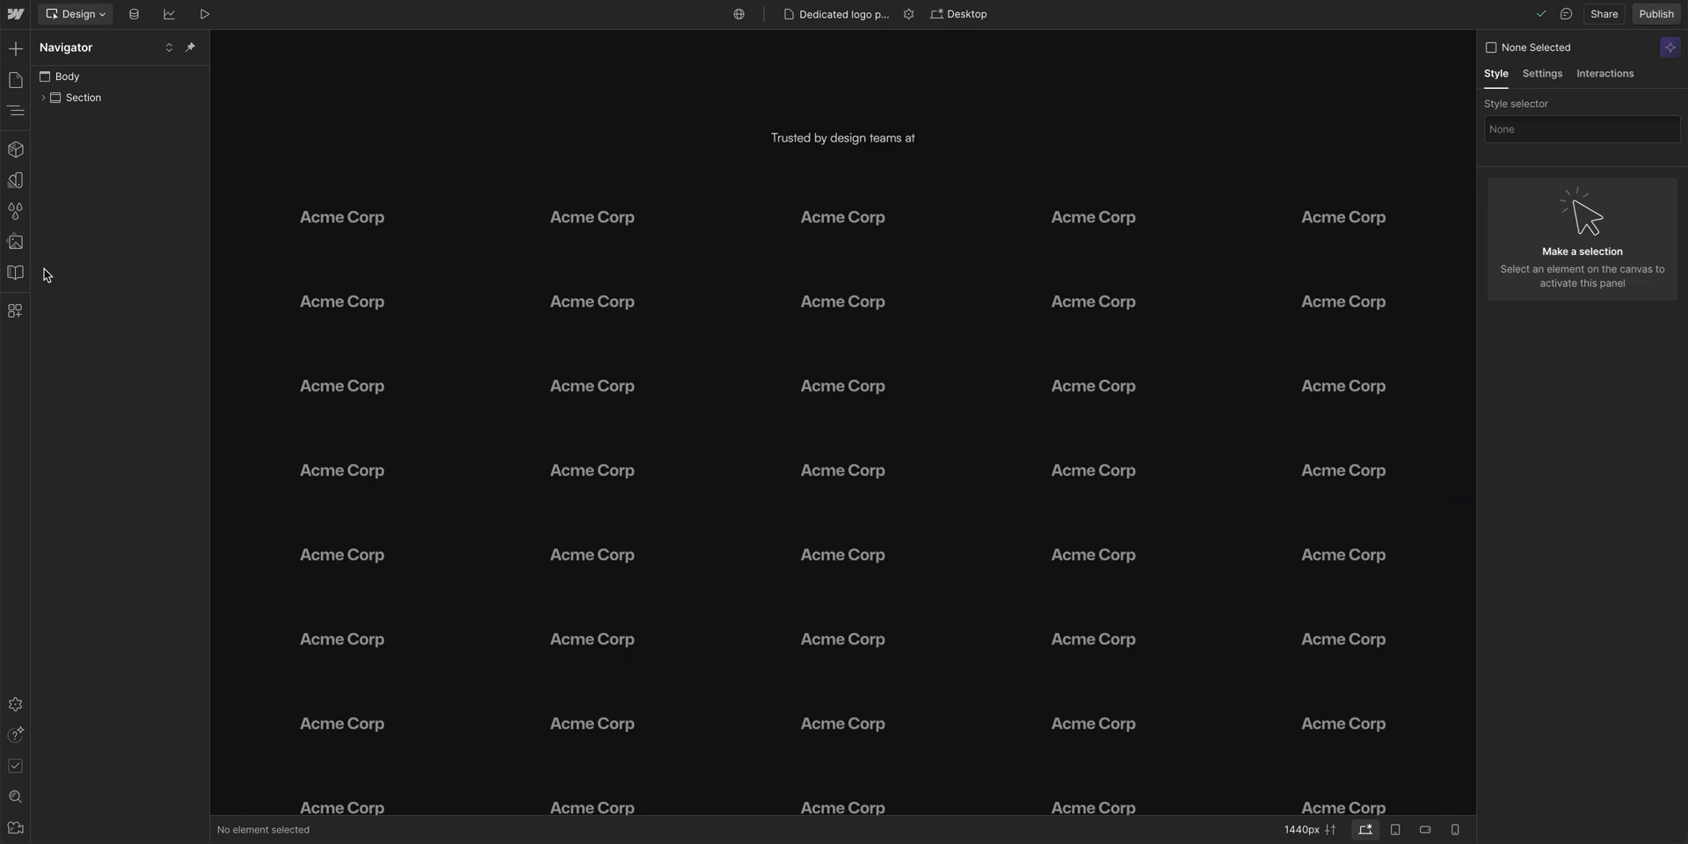
Browse the expanded asset library's Logos folder with its eleven logo files.
left_click(16, 240)
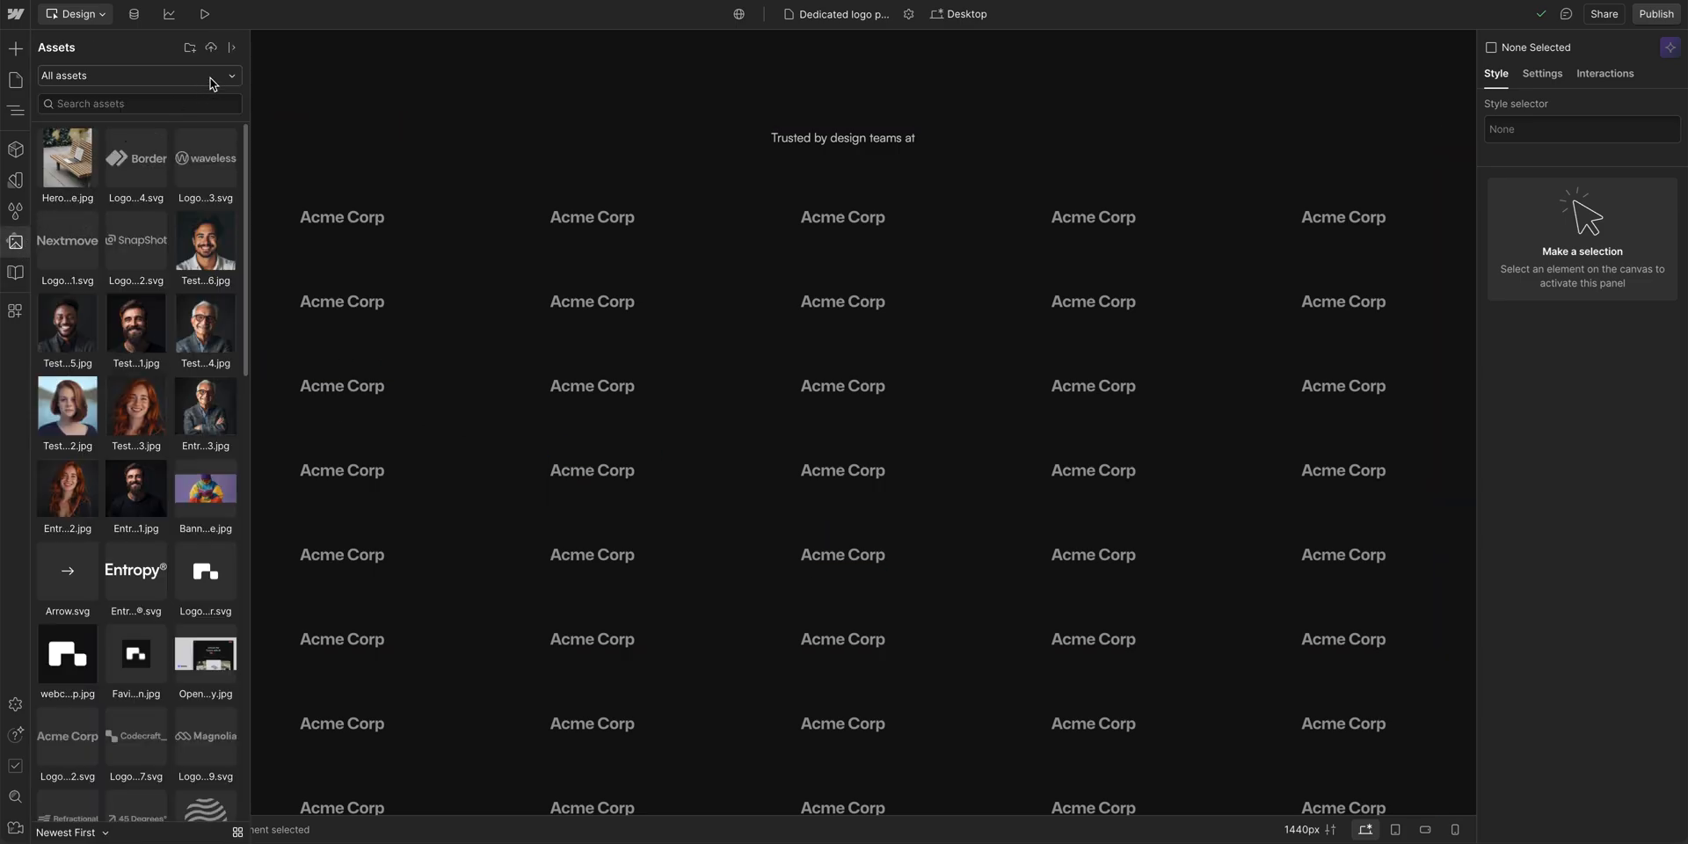
left_click(231, 48)
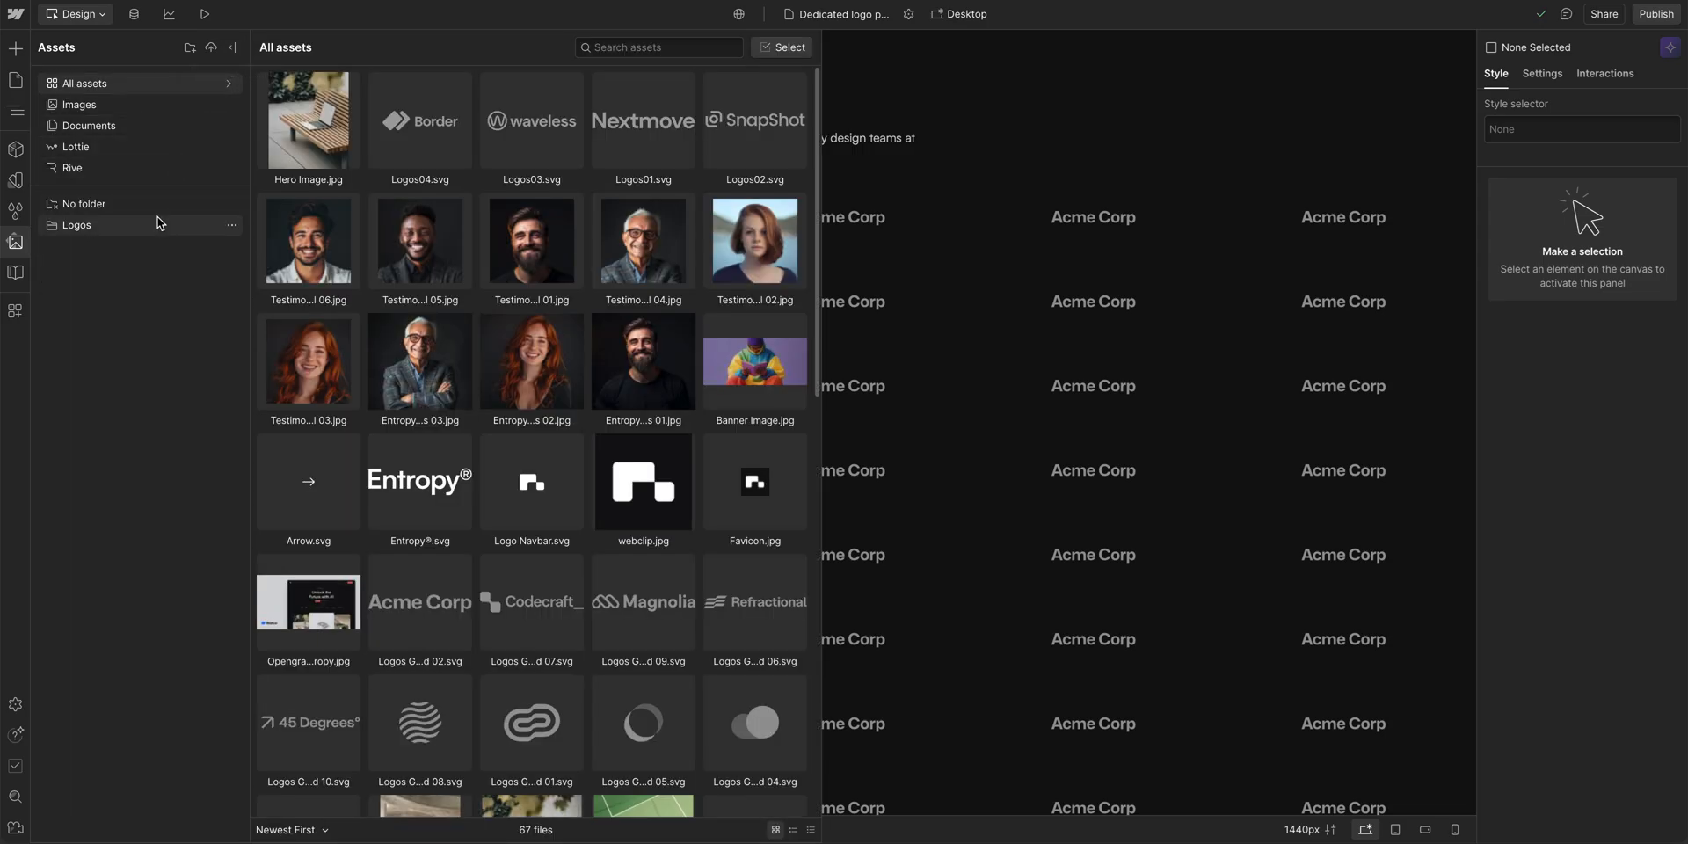
left_click(76, 225)
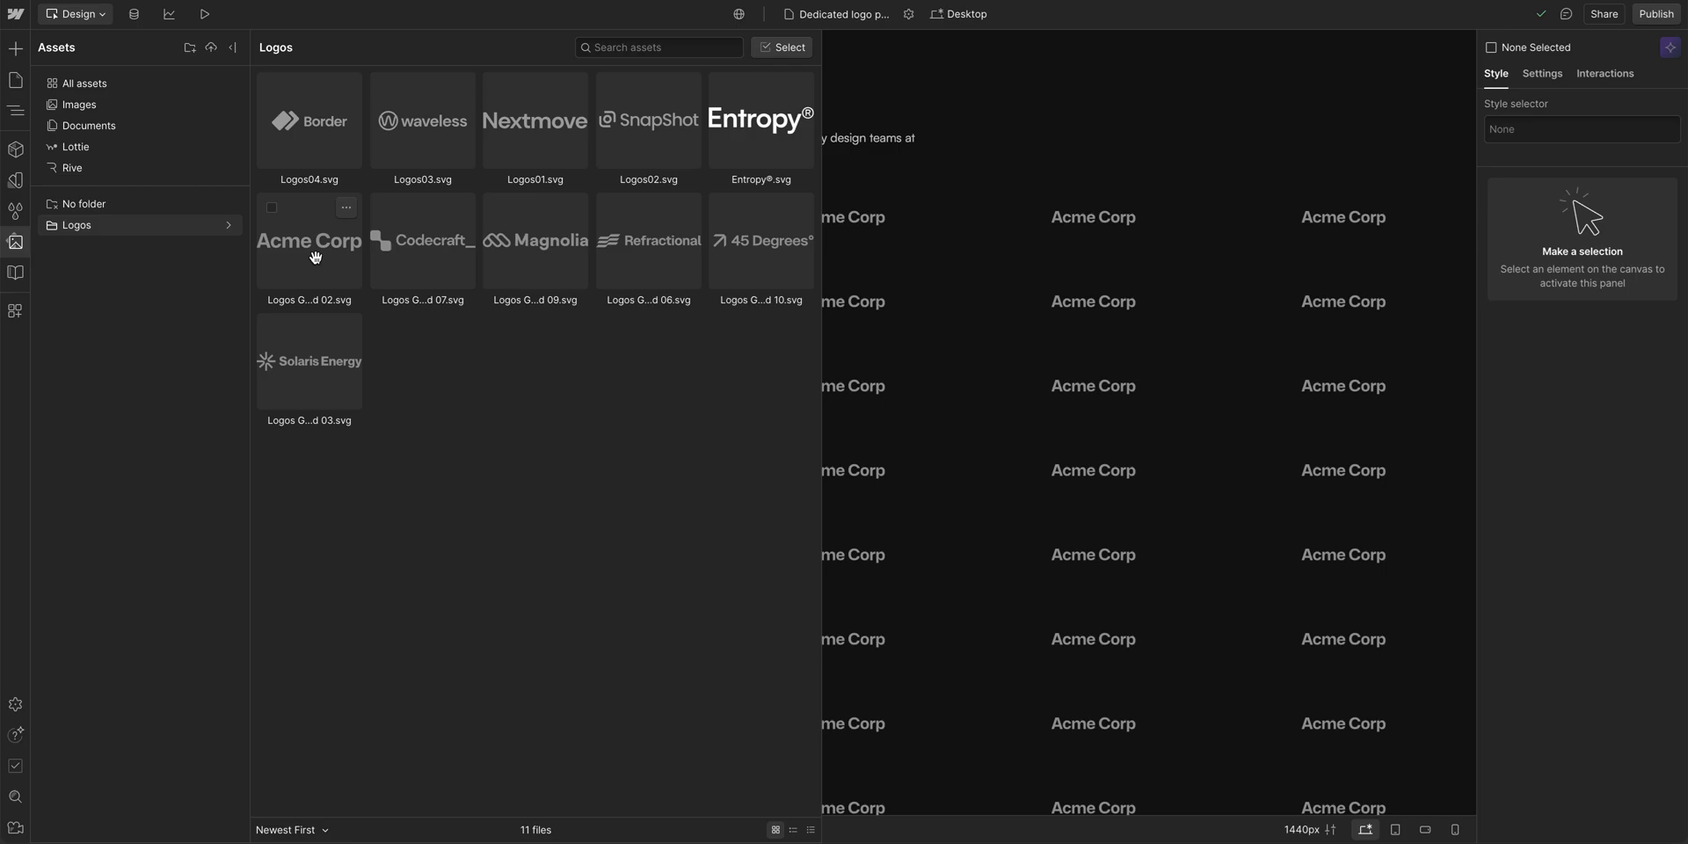
mouse_move(49, 407)
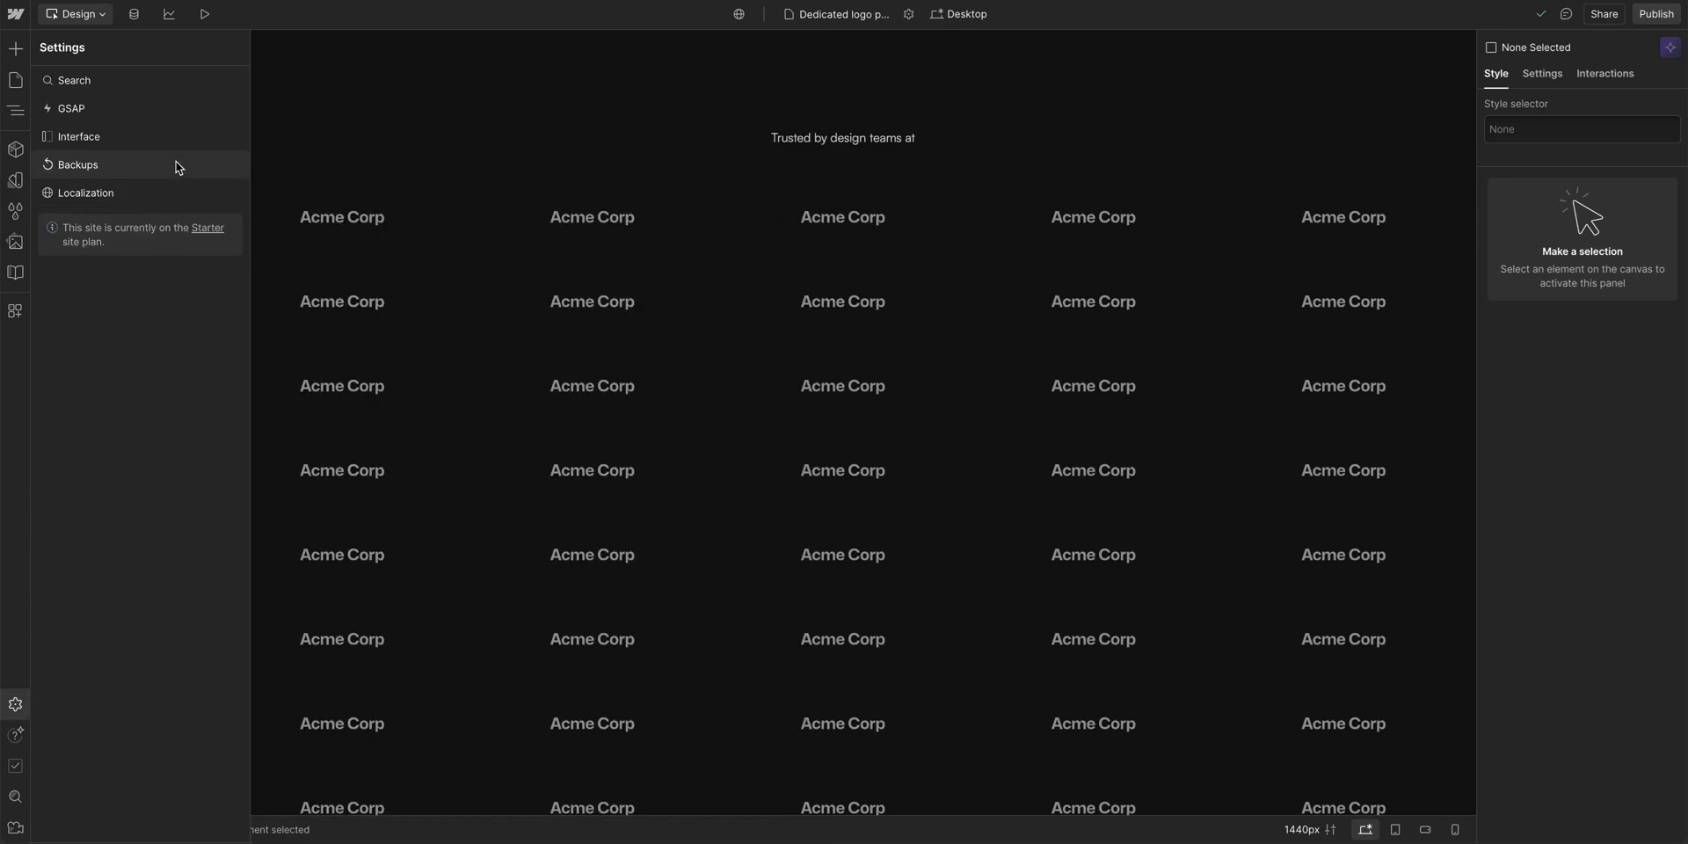
View the site's backup history, then return to the Navigator element tree.
left_click(78, 164)
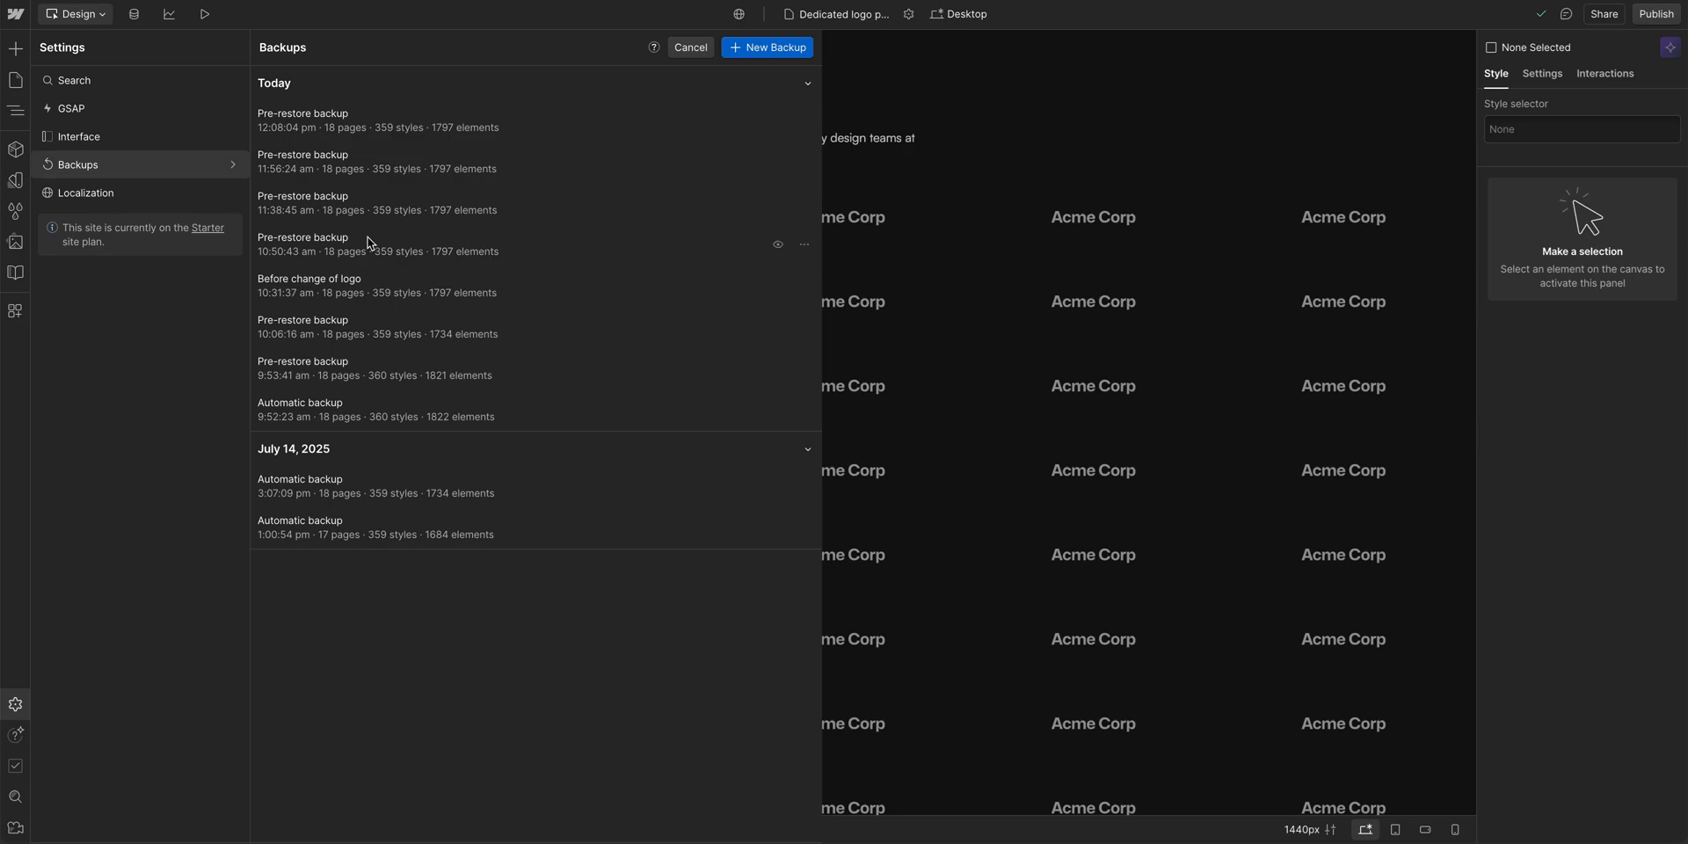
mouse_move(185, 163)
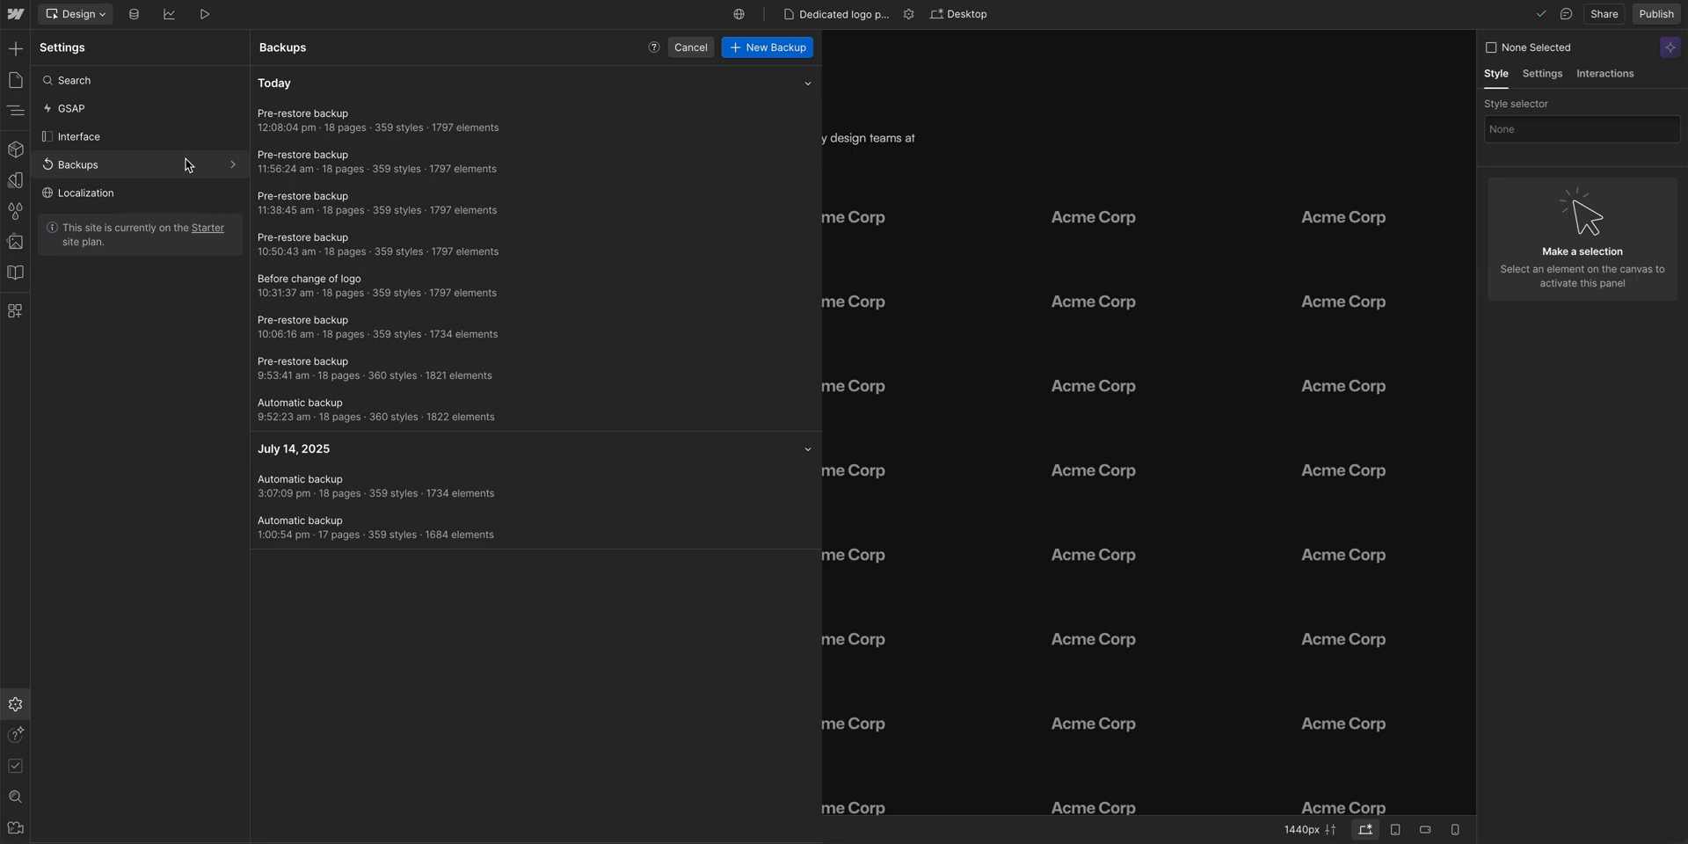
mouse_move(44, 608)
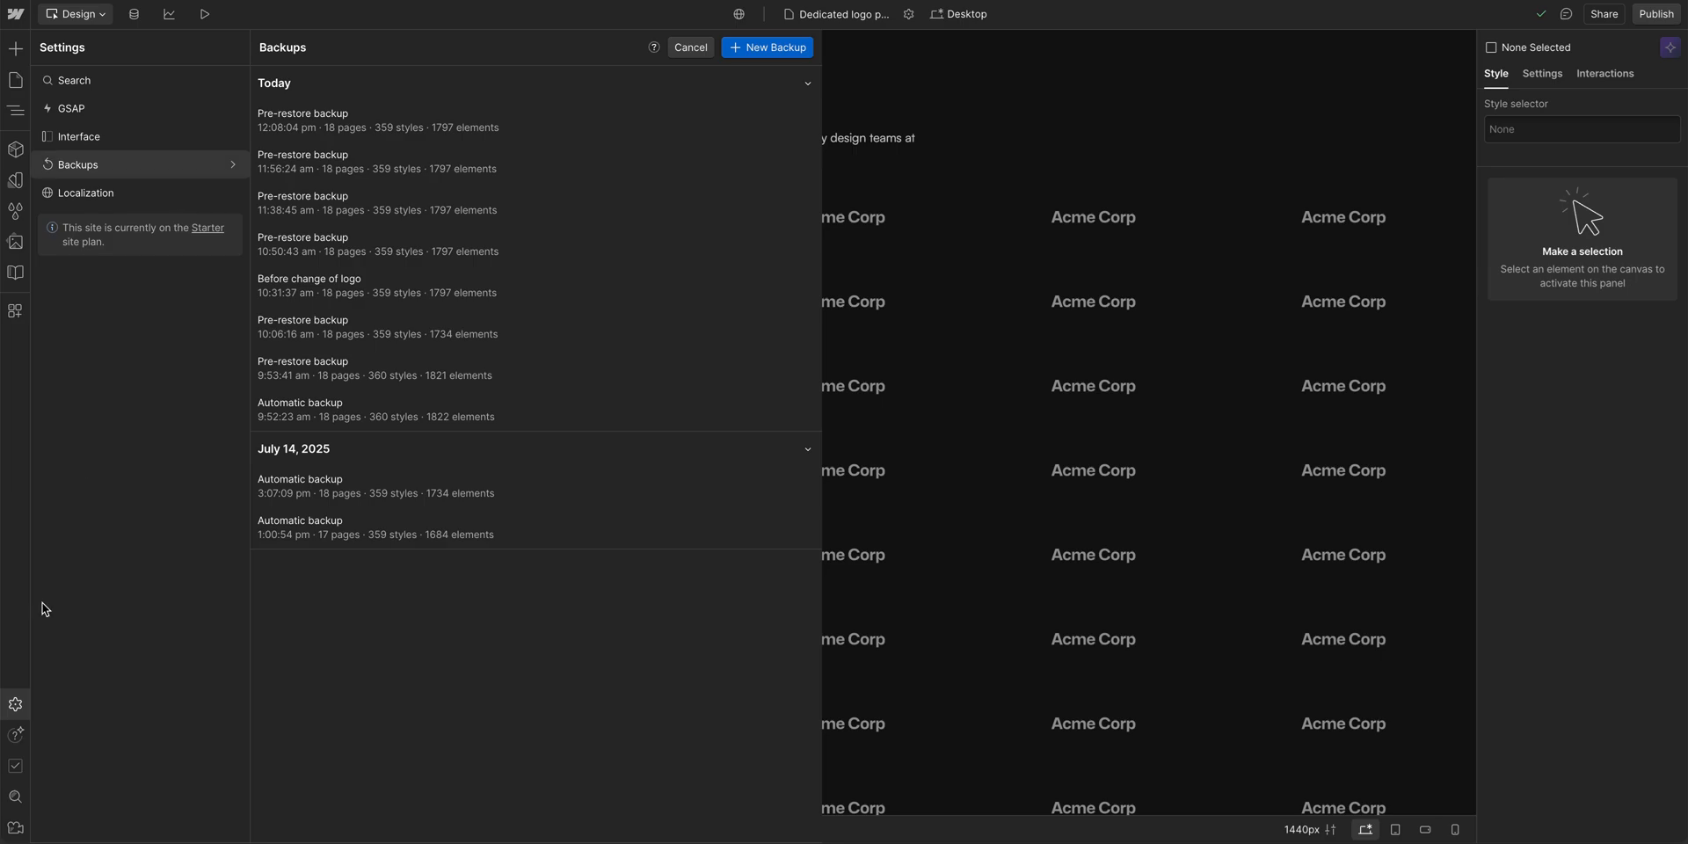
left_click(689, 45)
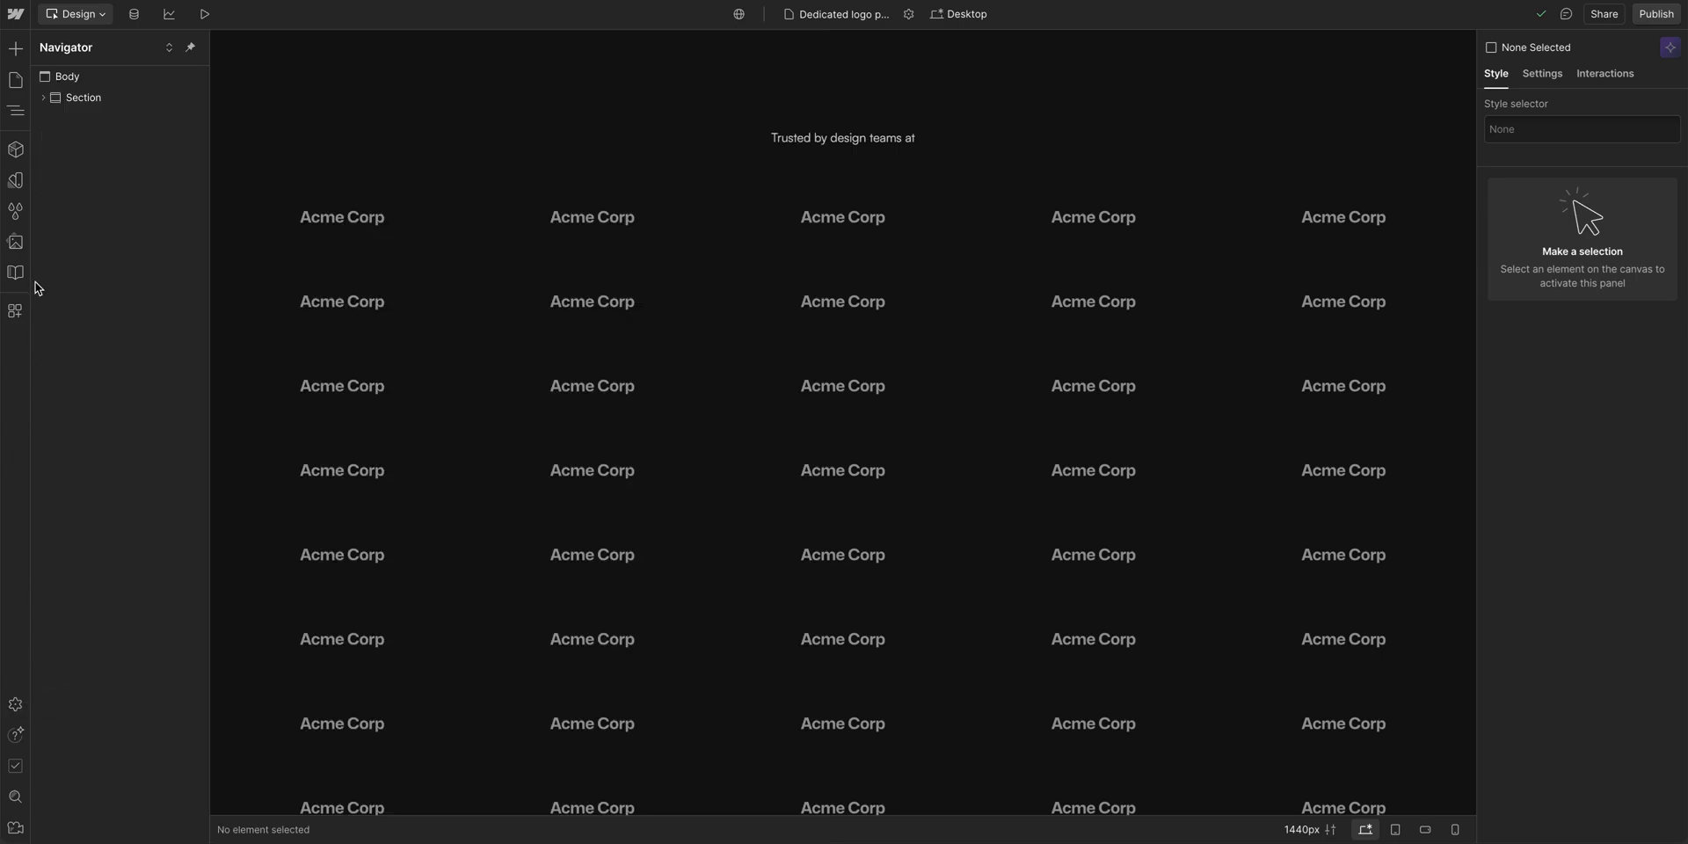
Replace the Acme Corp logo asset in the Logos folder with AcmeCorp-logo-mark-01.svg.
left_click(15, 243)
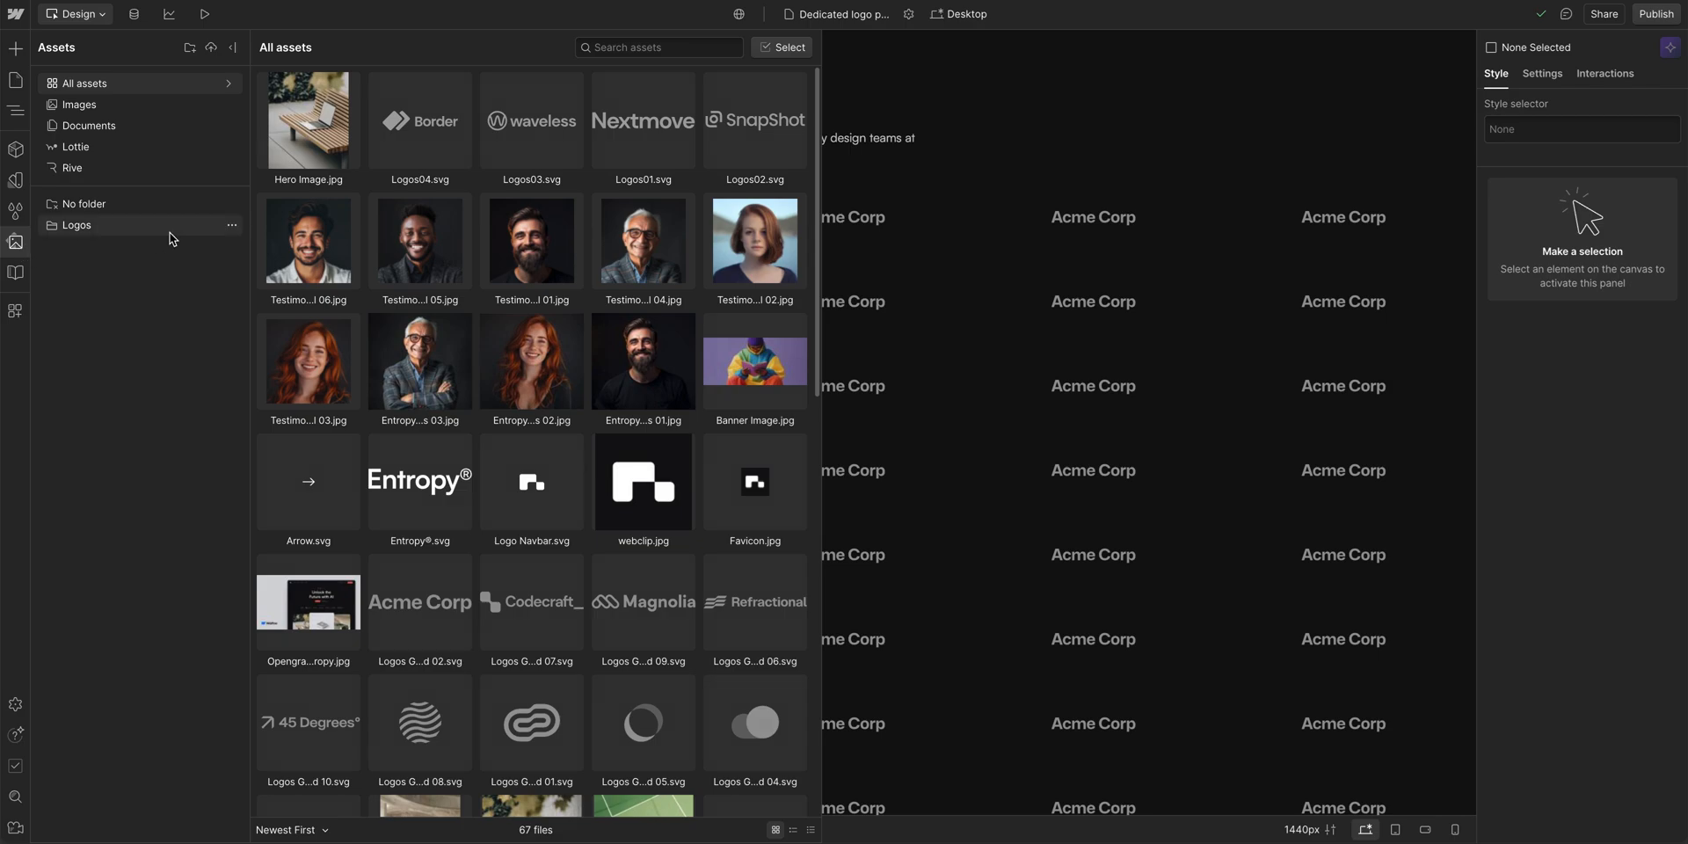
left_click(75, 225)
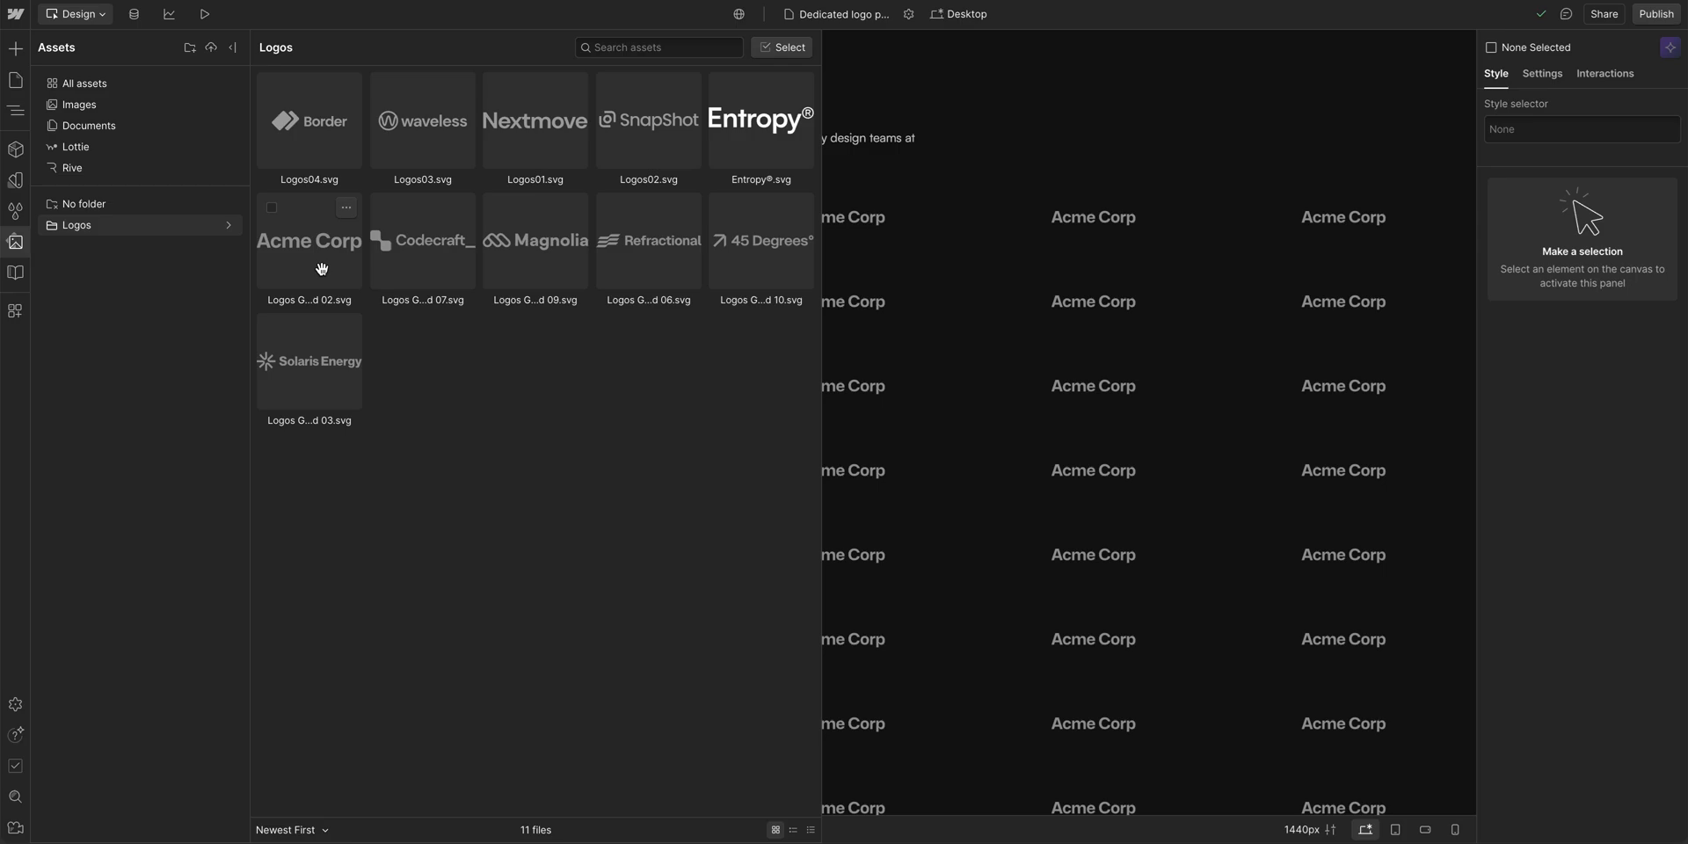
mouse_move(348, 218)
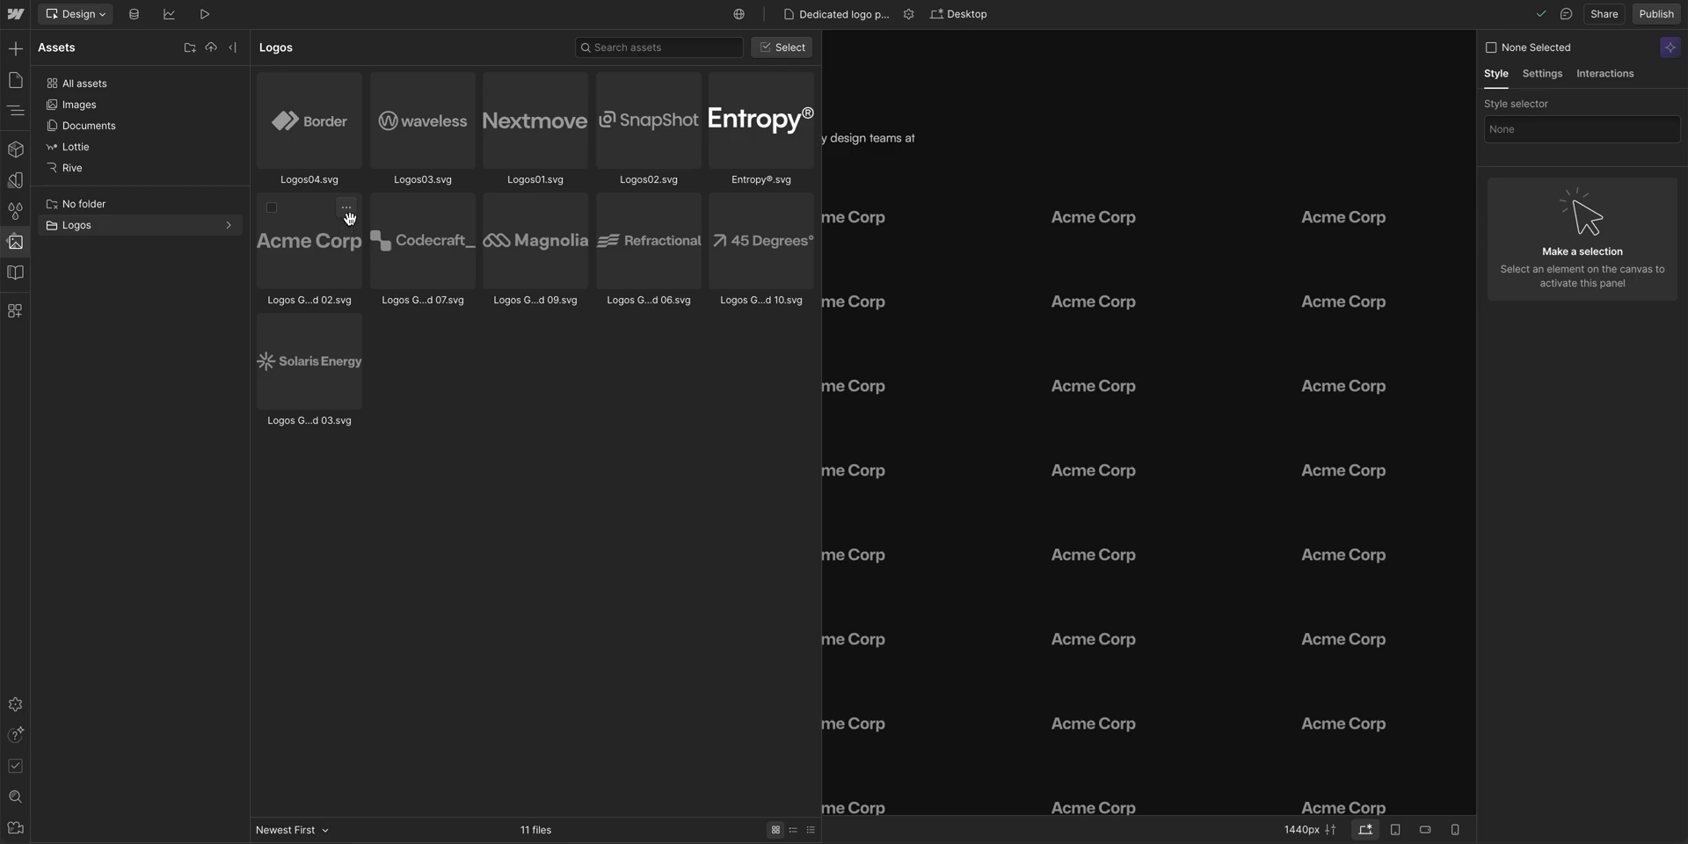
left_click(346, 208)
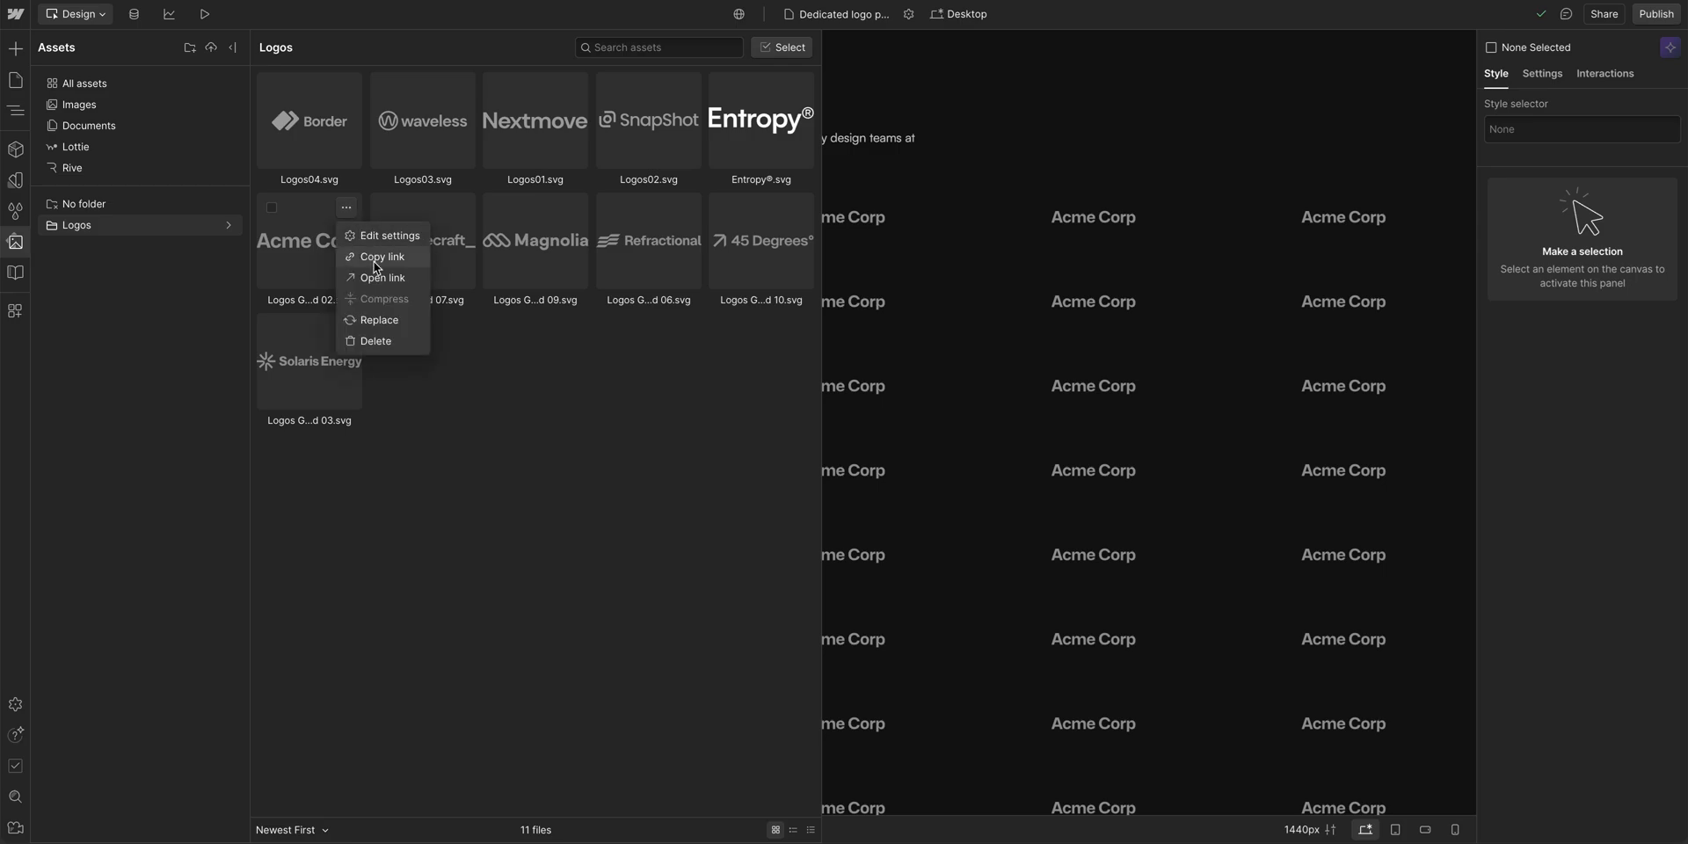
left_click(378, 320)
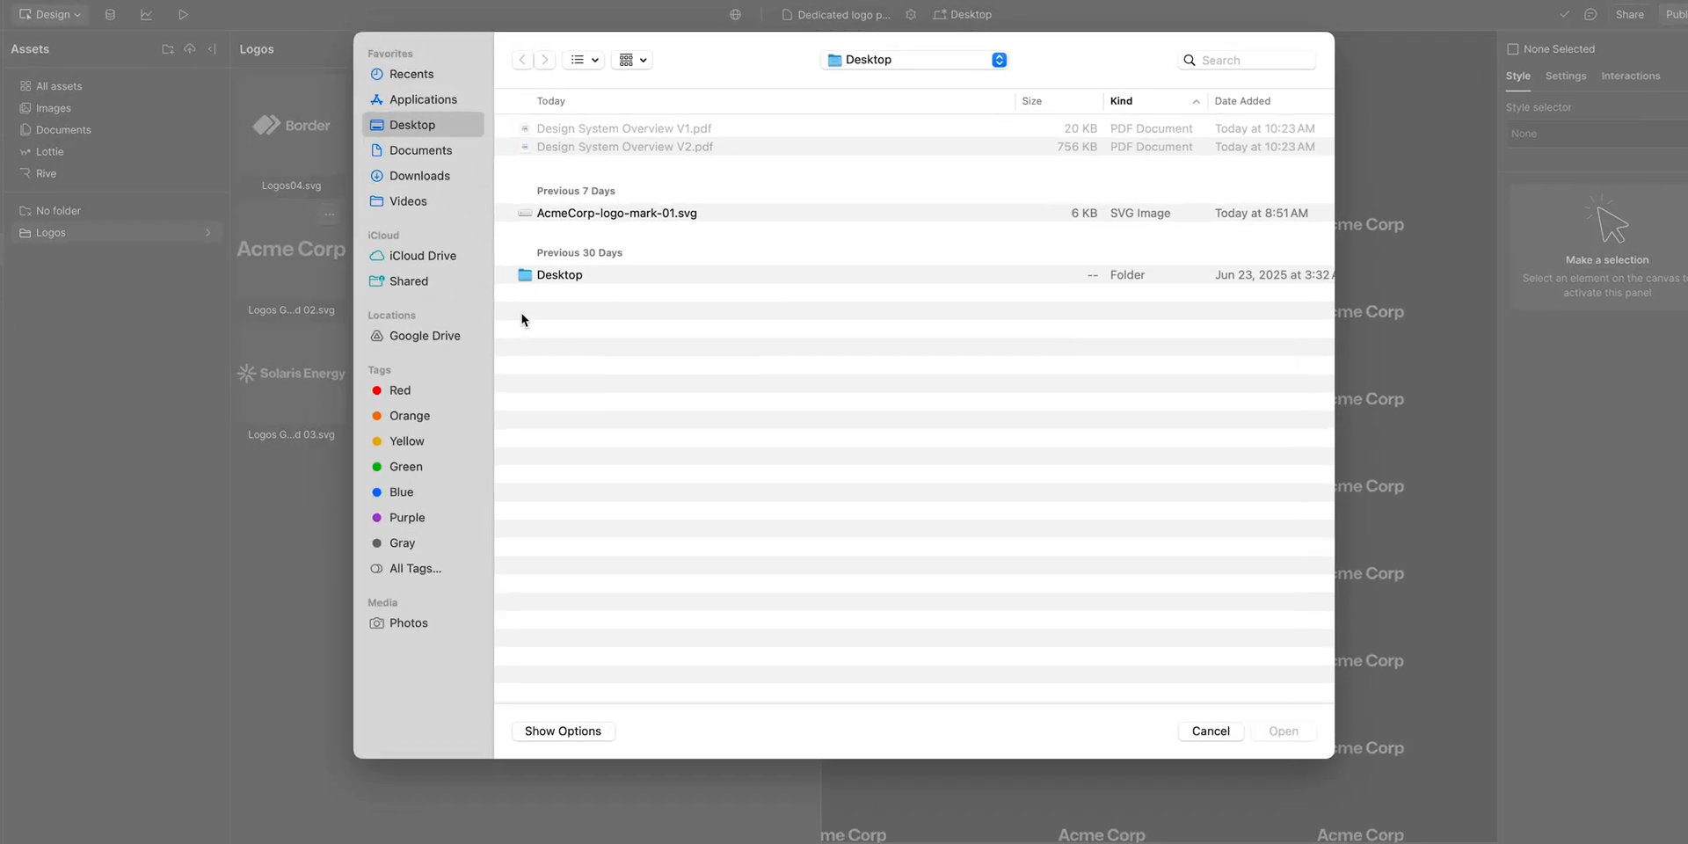
left_click(615, 213)
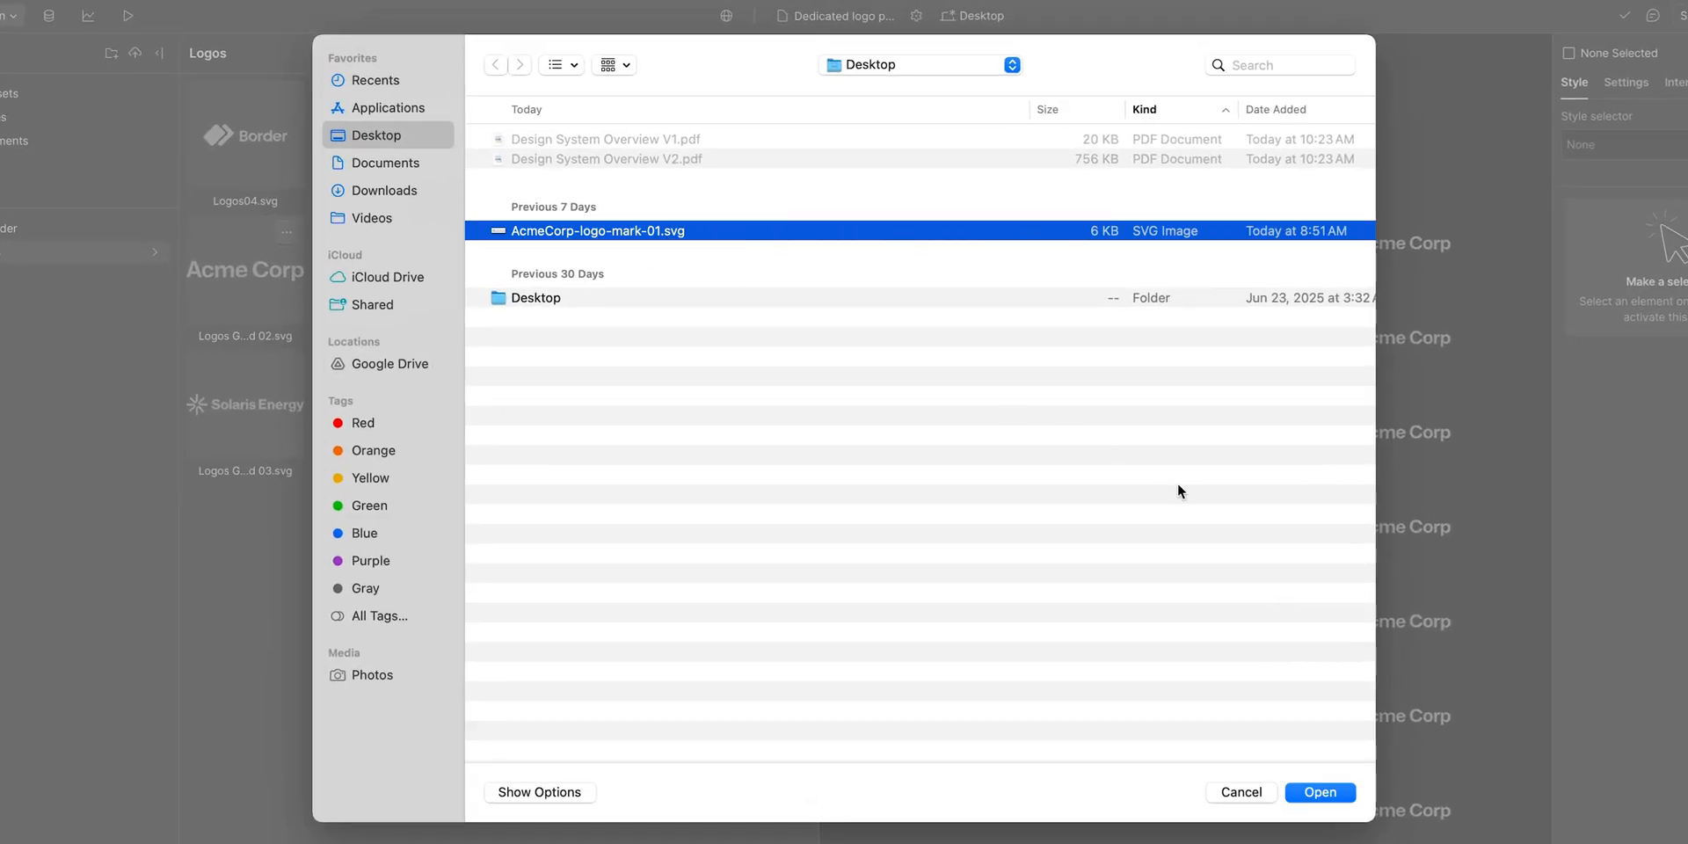
left_click(1320, 793)
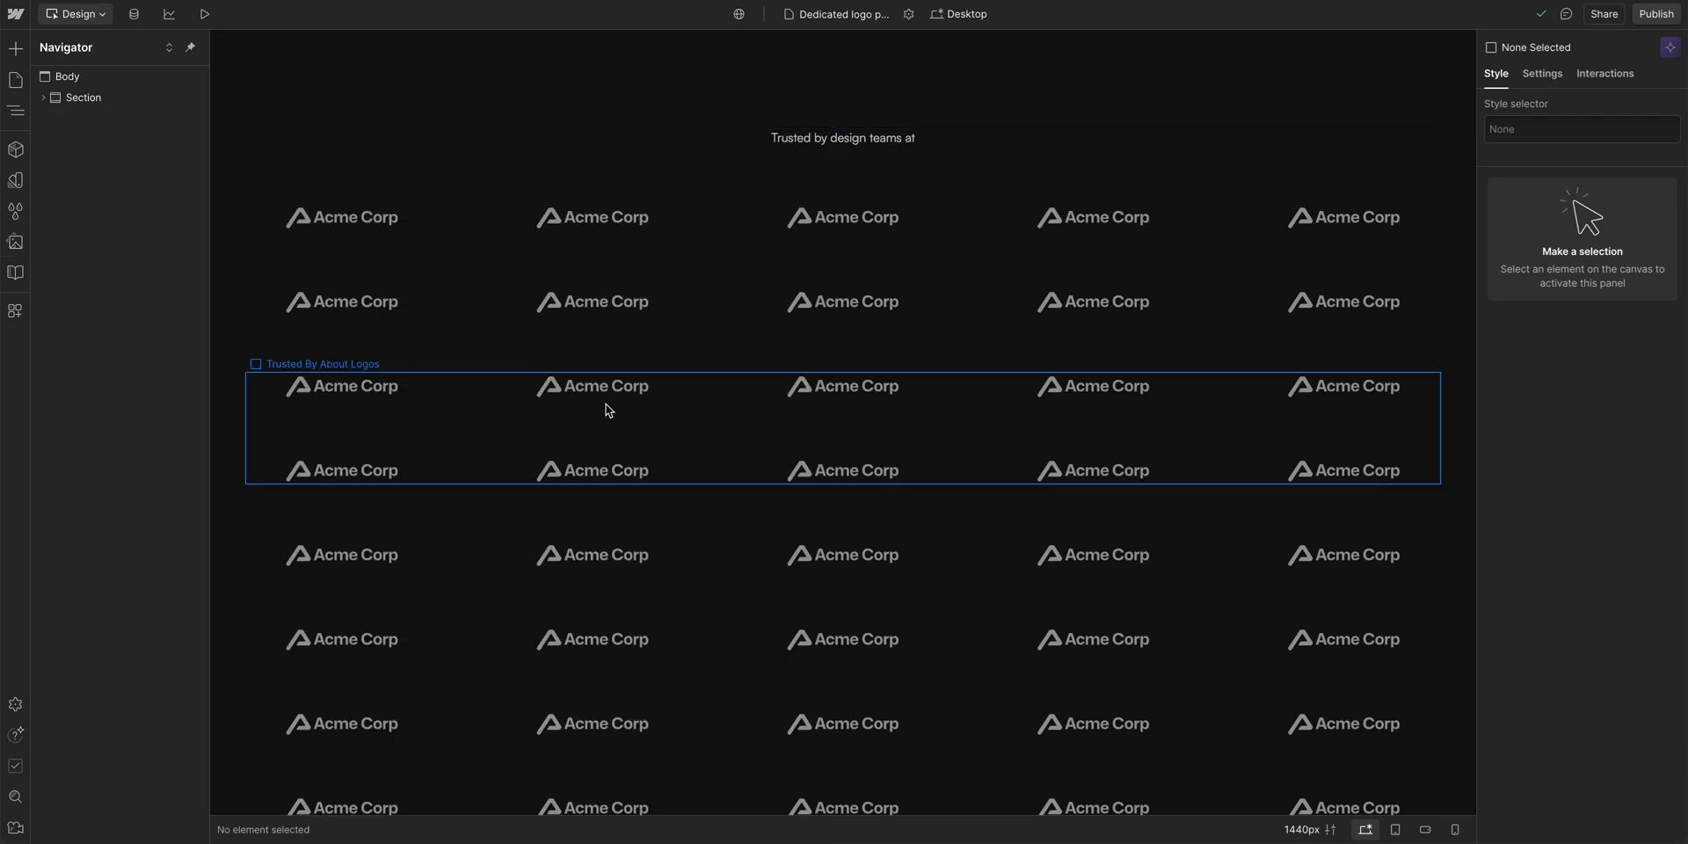
Check the new Acme Corp mark on the logo page and the About page's logo strip.
scroll("down", 3)
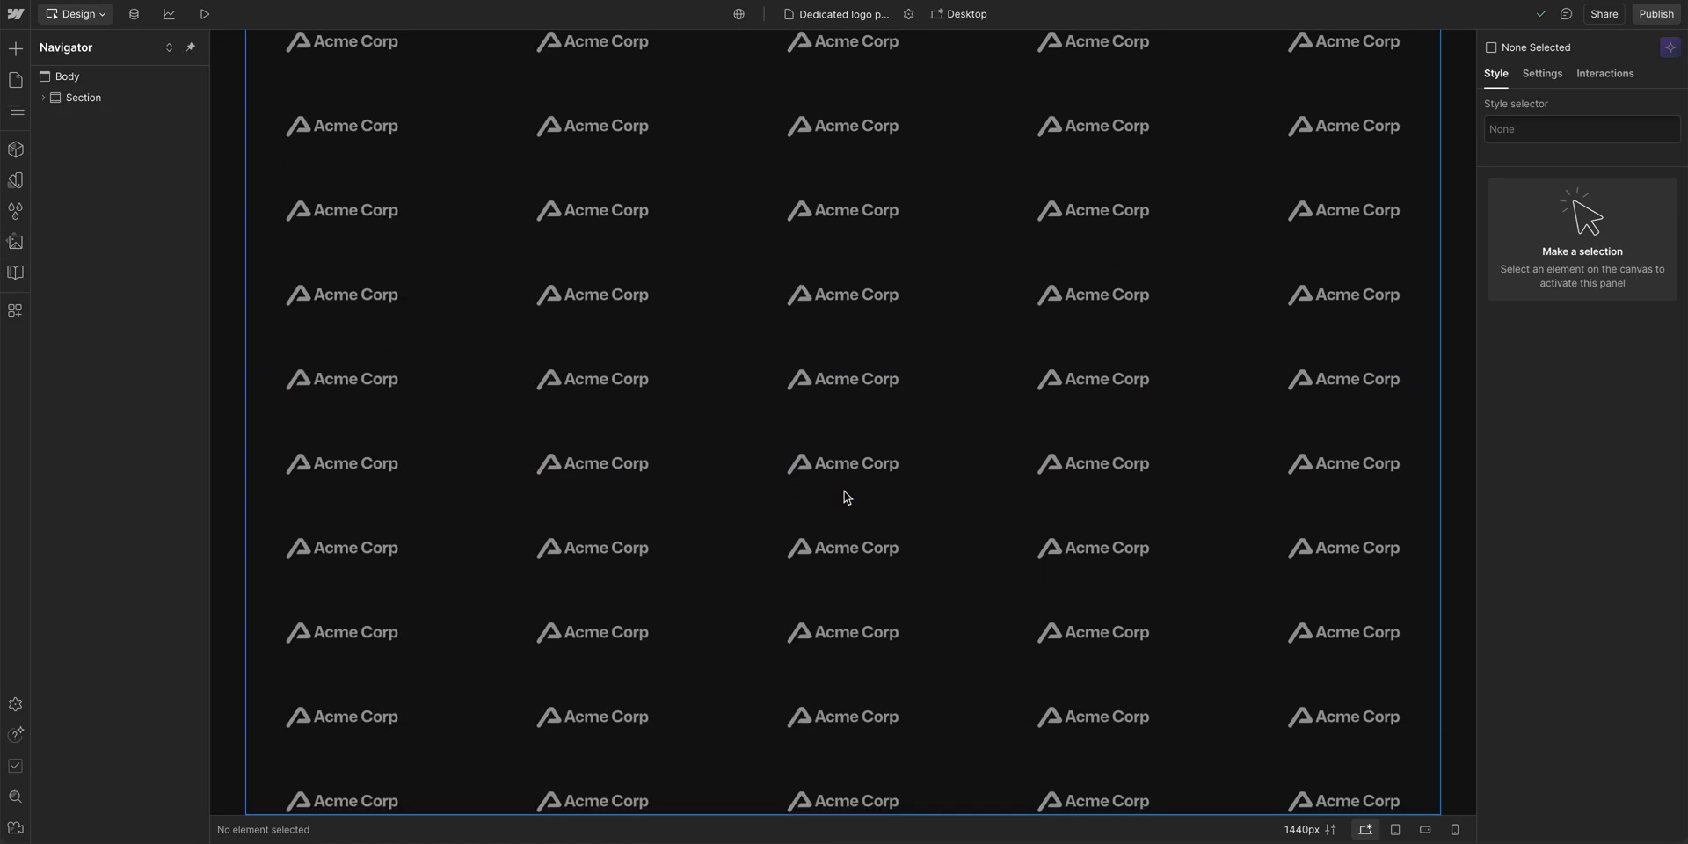
scroll("up", 3)
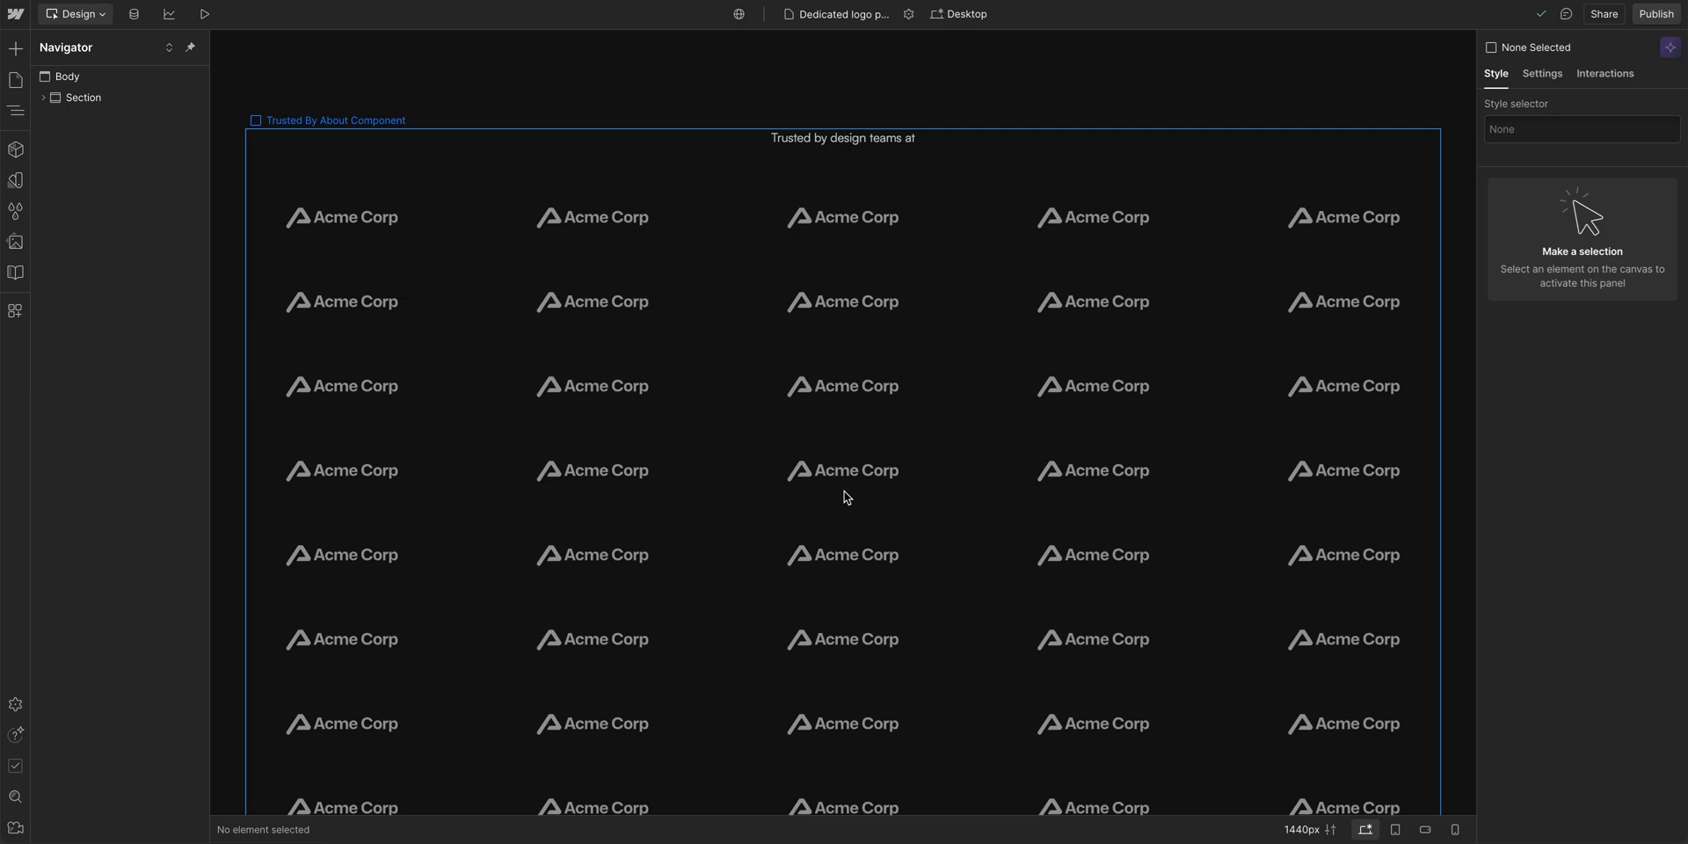
left_click(840, 14)
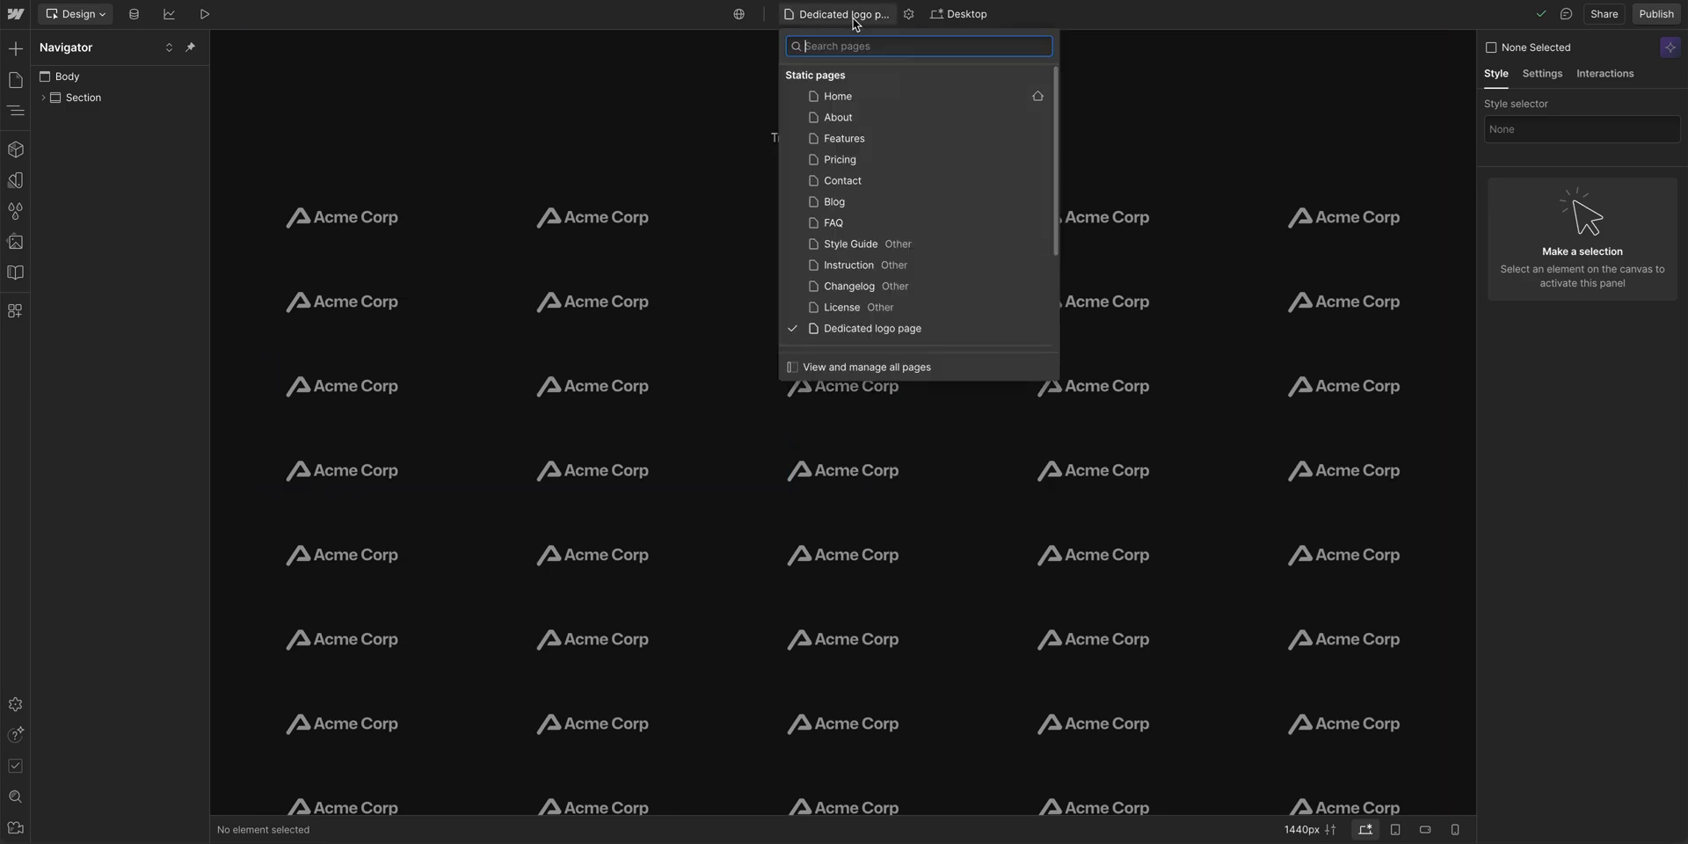
left_click(837, 116)
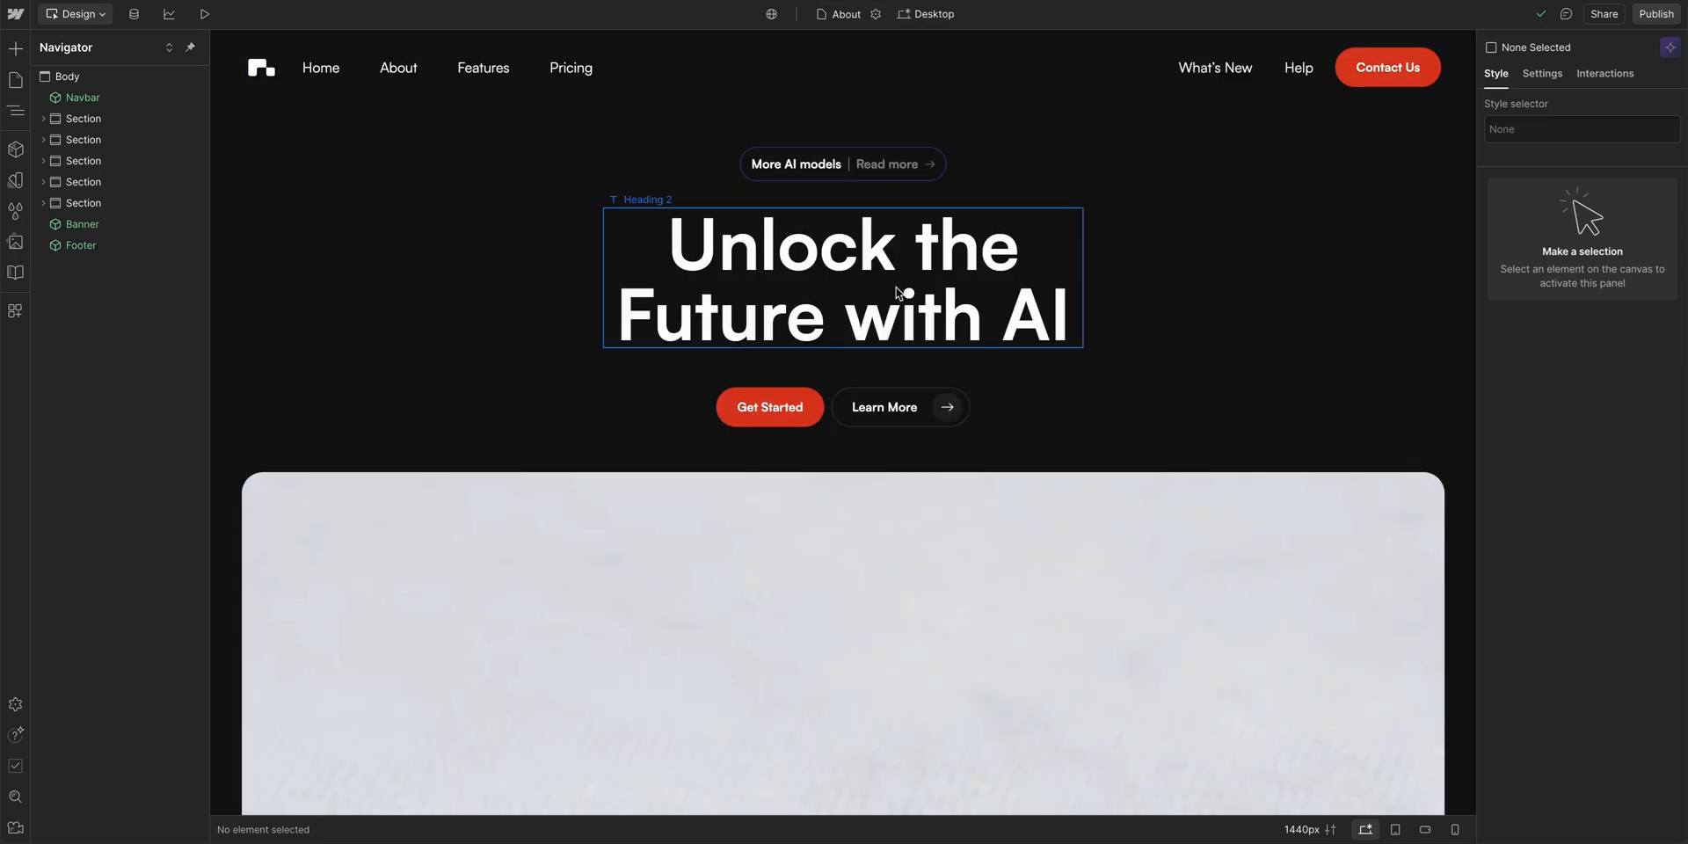
scroll("down", 3)
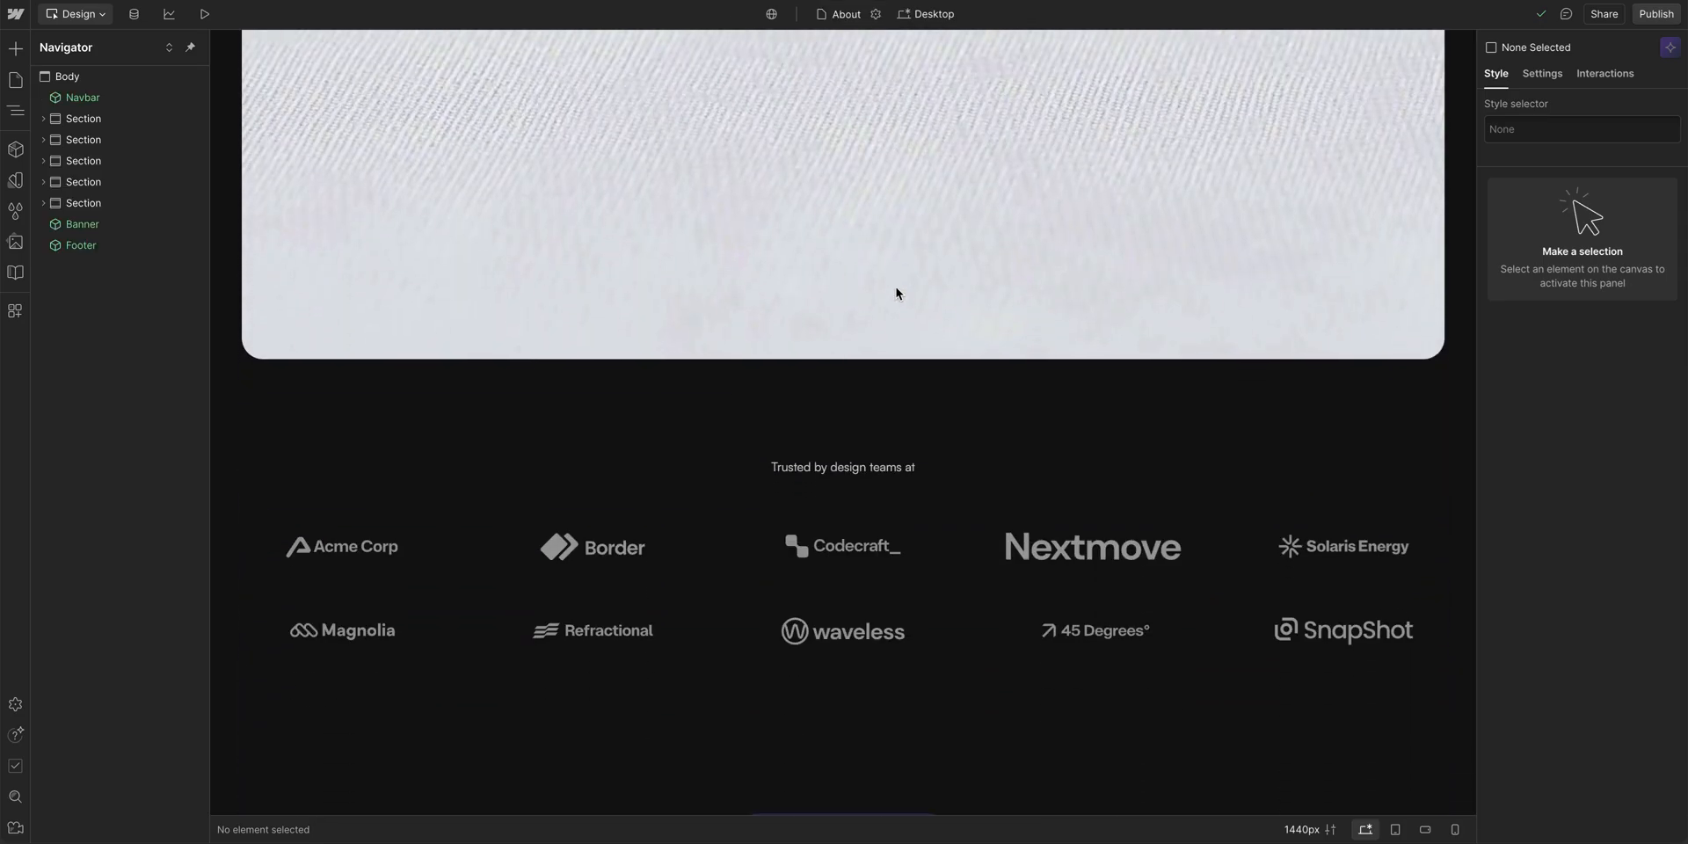
Switch to the Home page with the PDF download component.
left_click(845, 14)
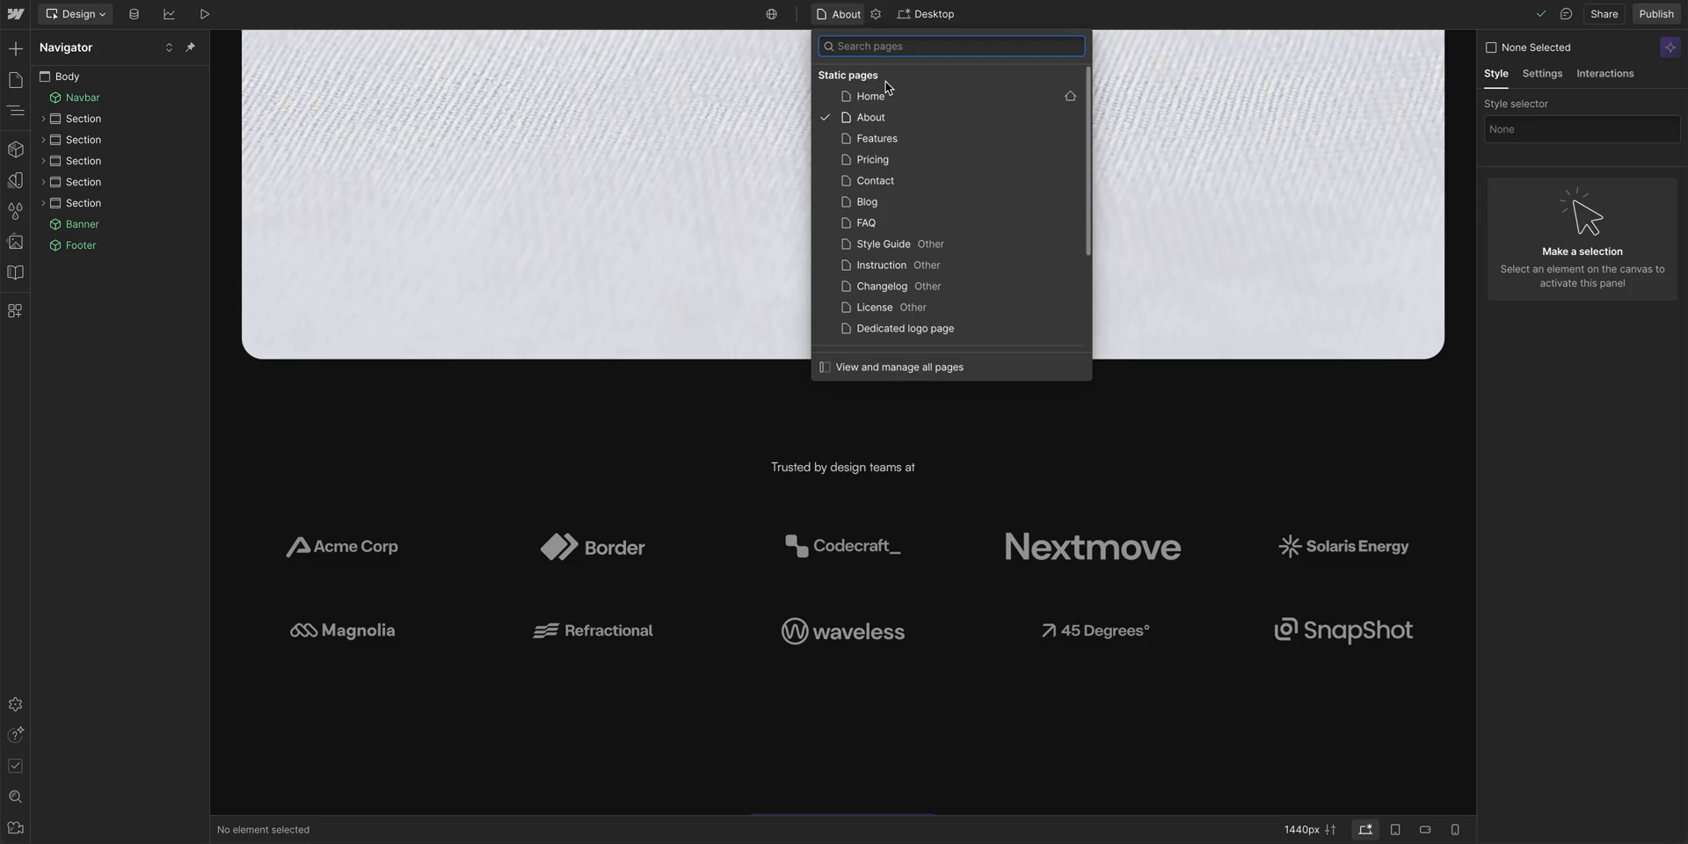
left_click(870, 95)
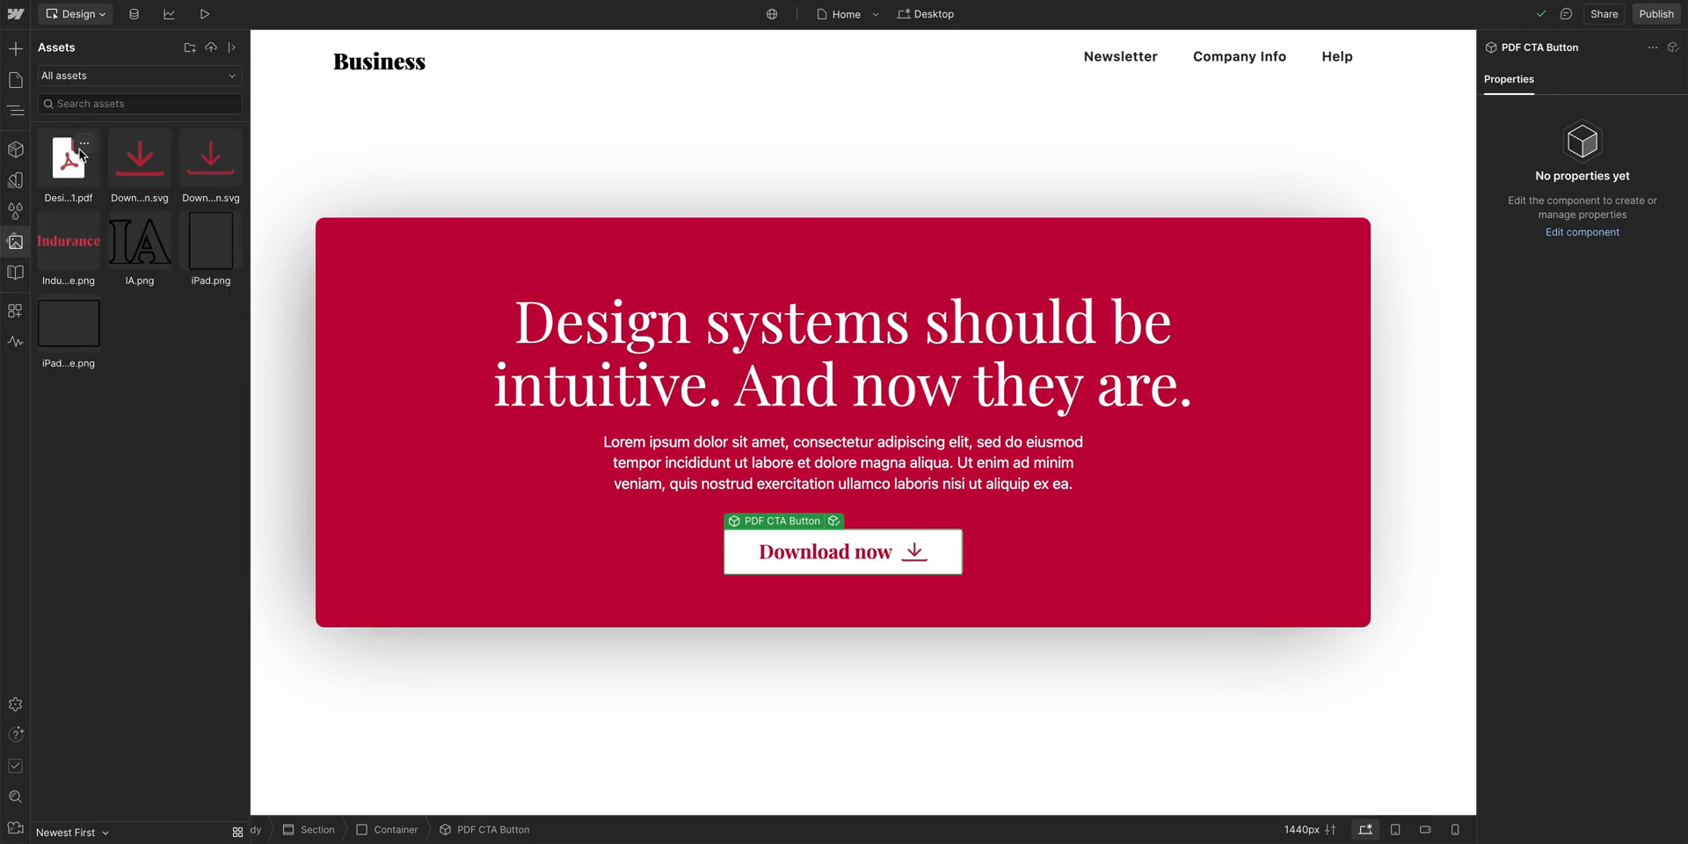
Replace the PDF asset's file with Design System Overview V2.pdf.
left_click(84, 142)
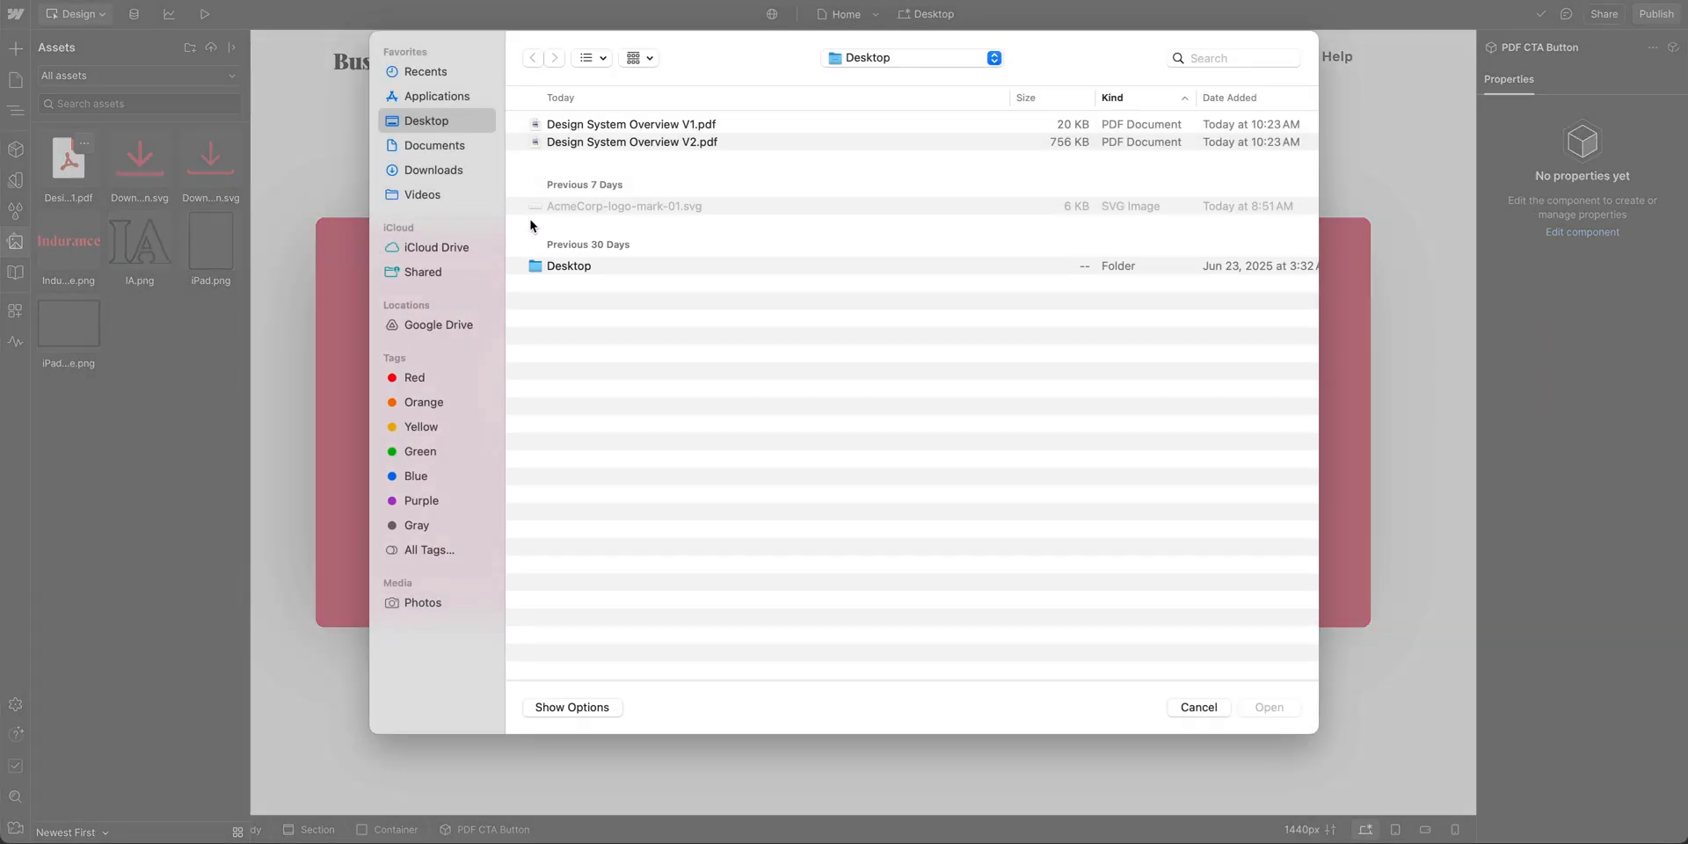
left_click(631, 141)
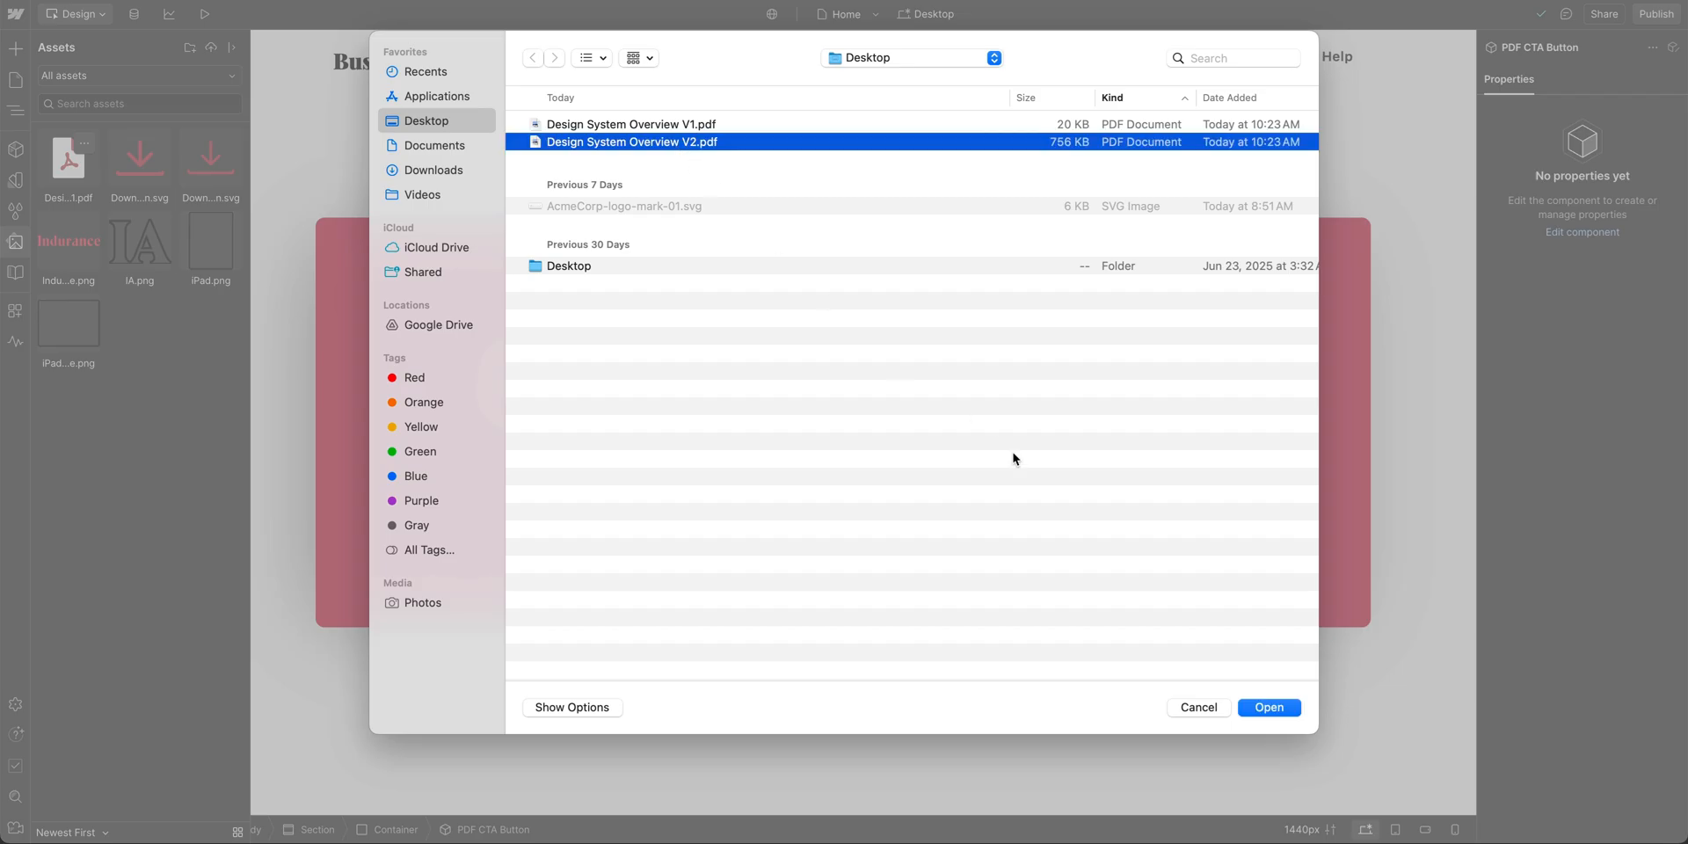
left_click(1268, 707)
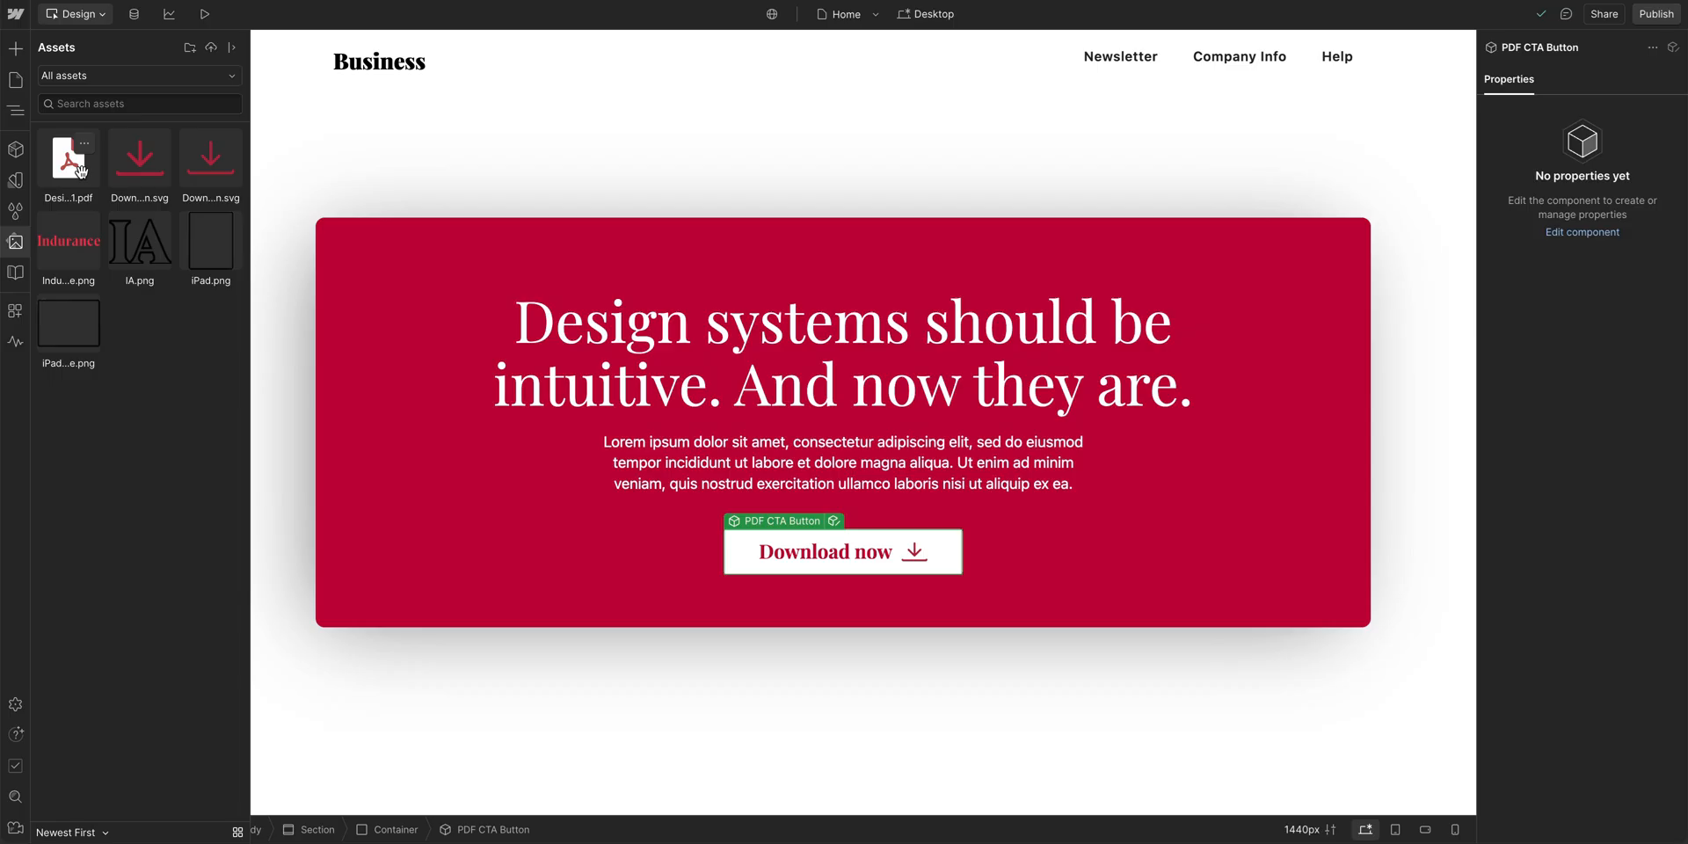
Copy the PDF asset's link and edit the Download now button's URL to use it.
left_click(842, 550)
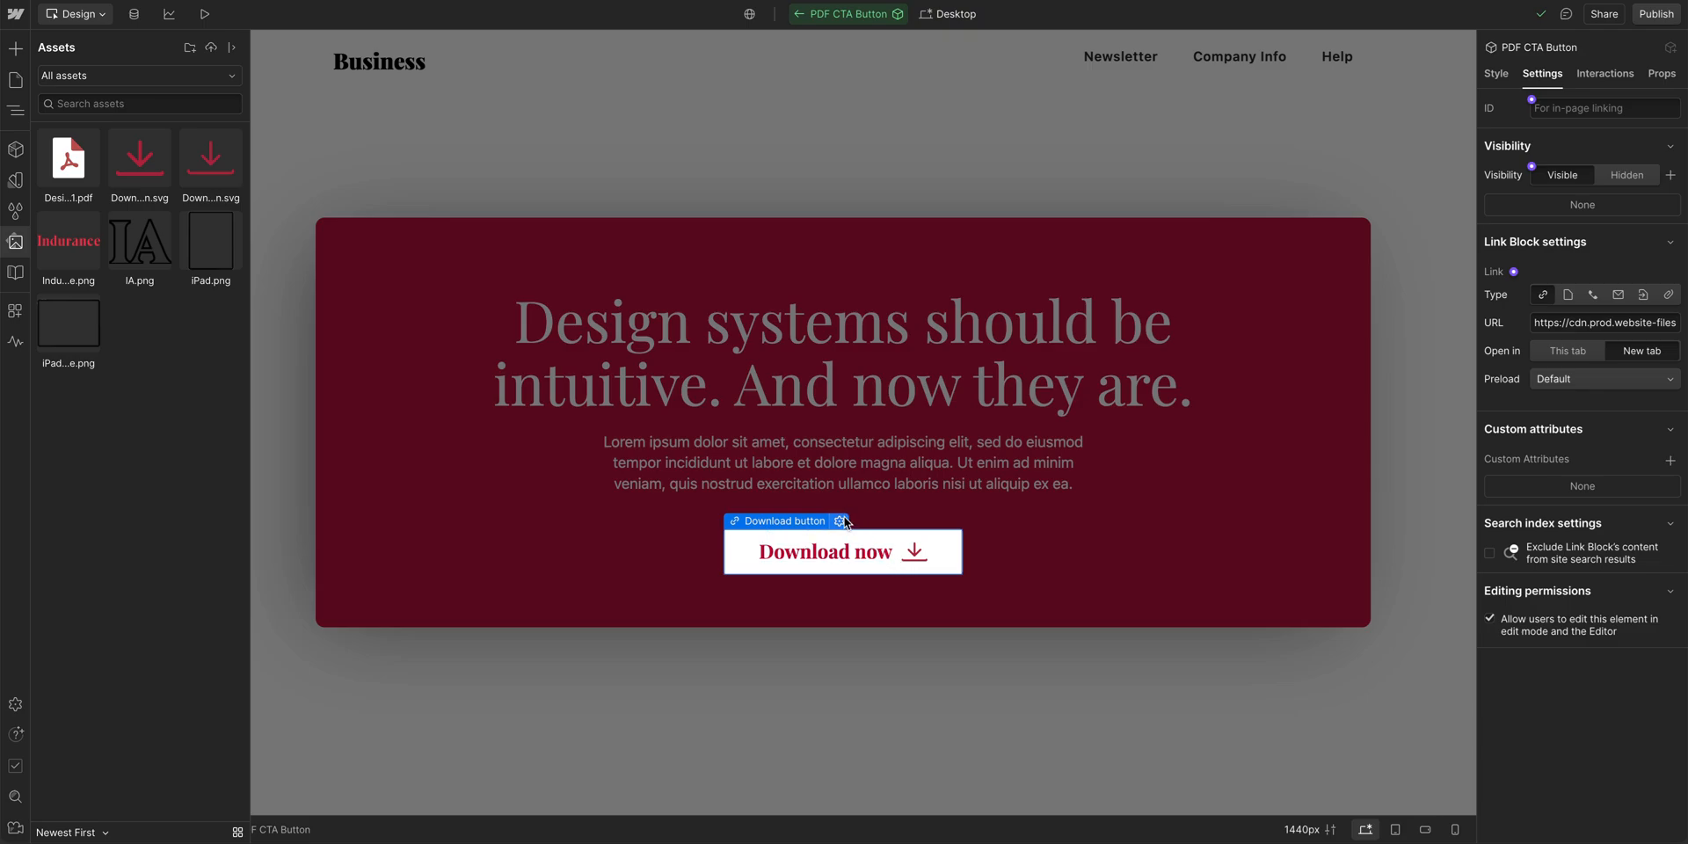
left_click(842, 522)
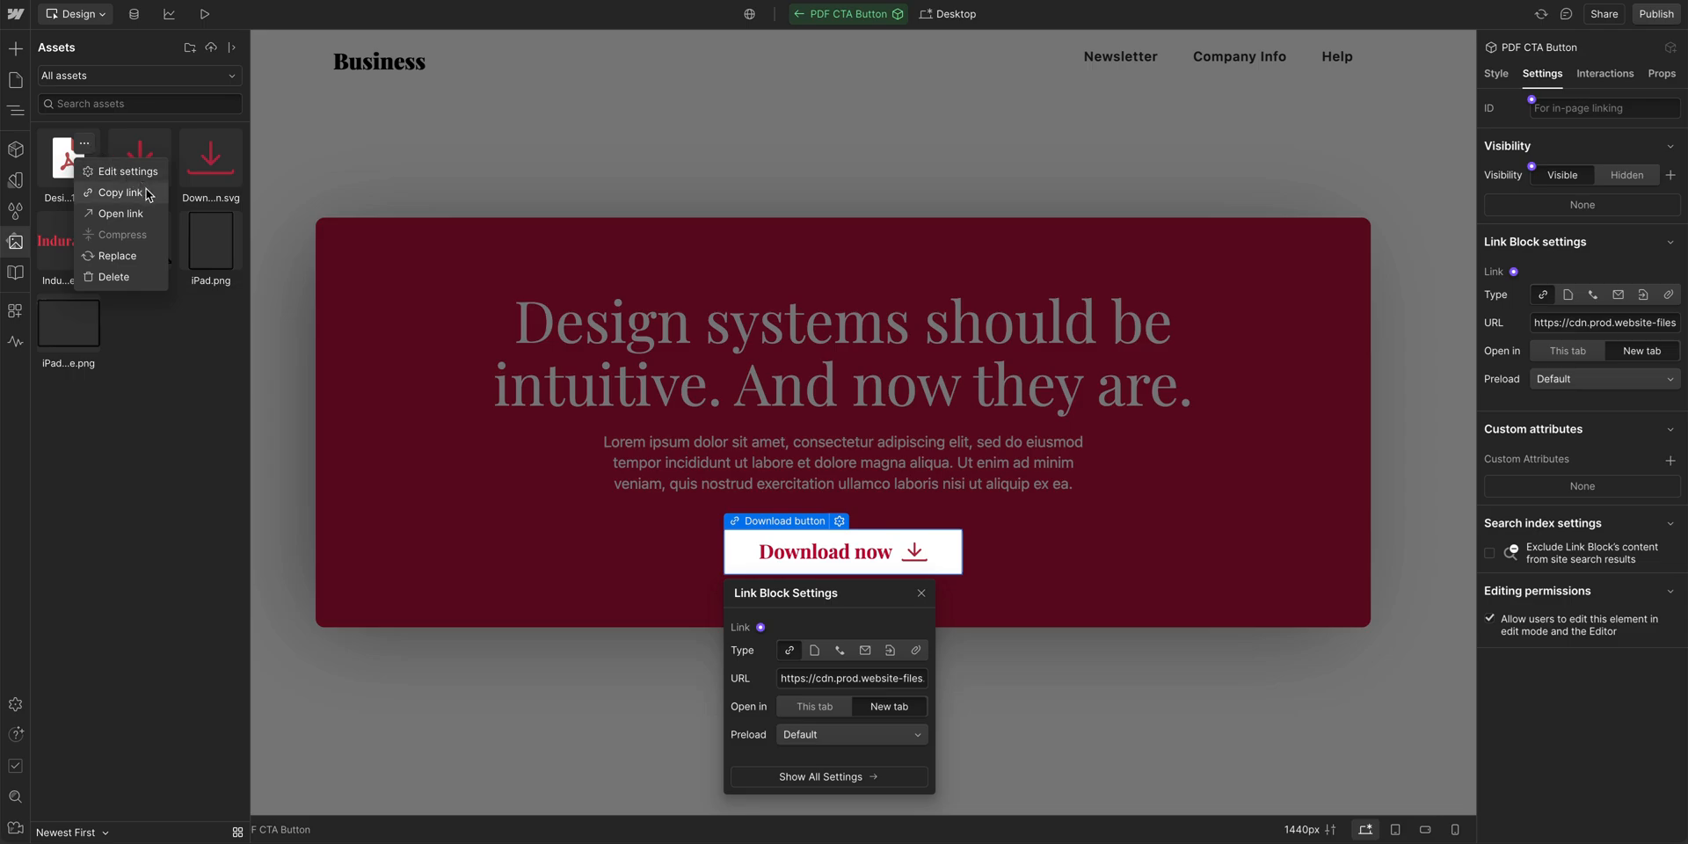
left_click(120, 194)
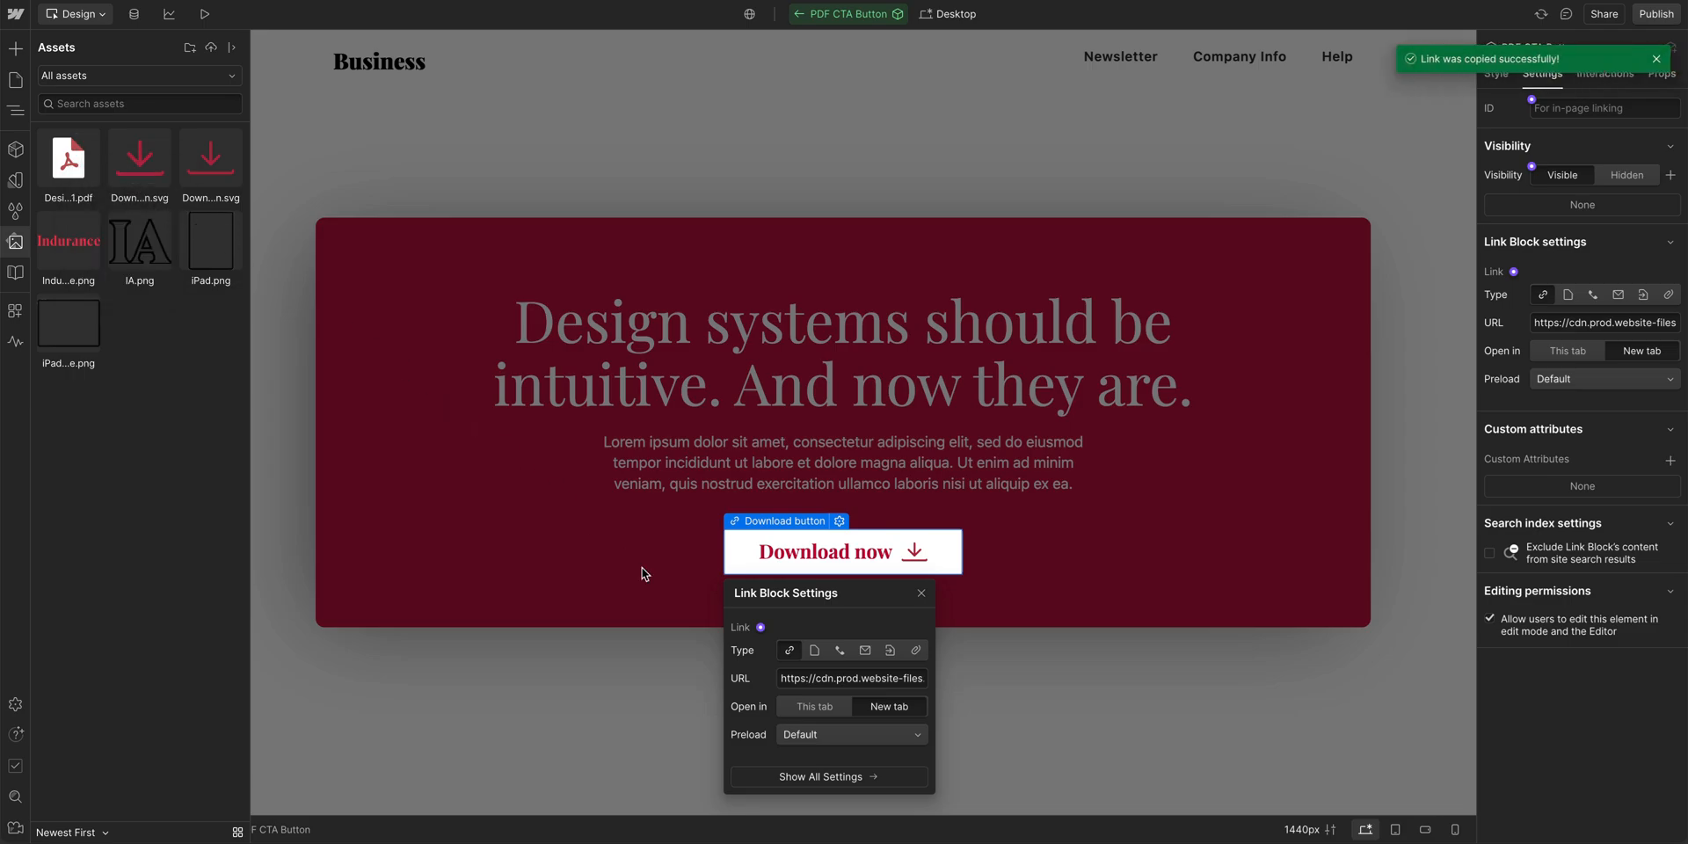
double_click(851, 679)
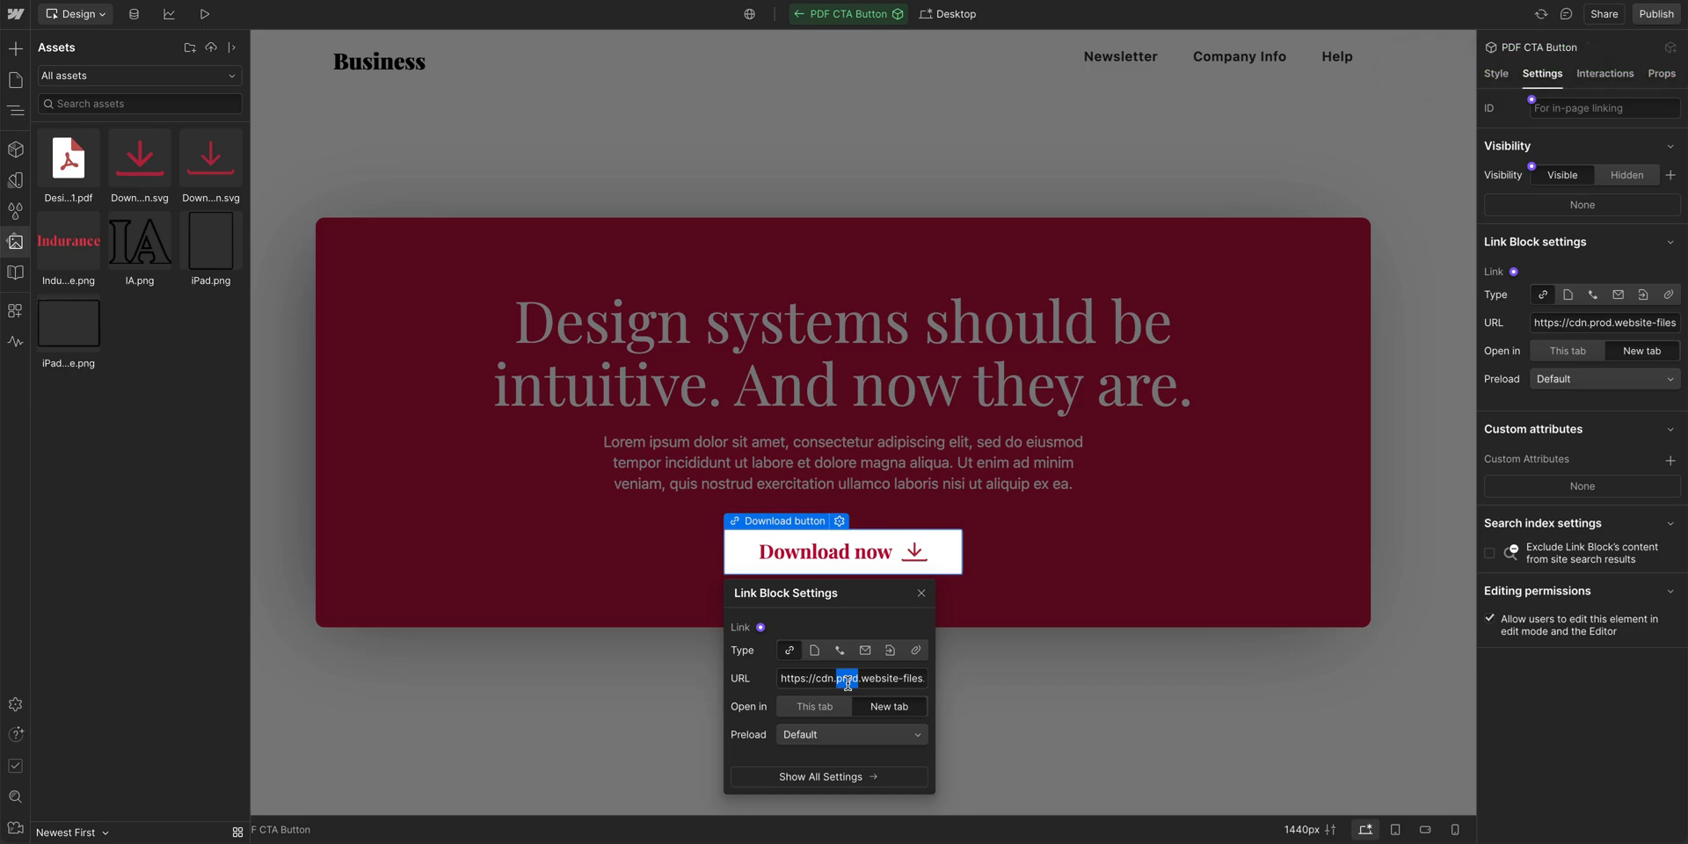
left_click(848, 679)
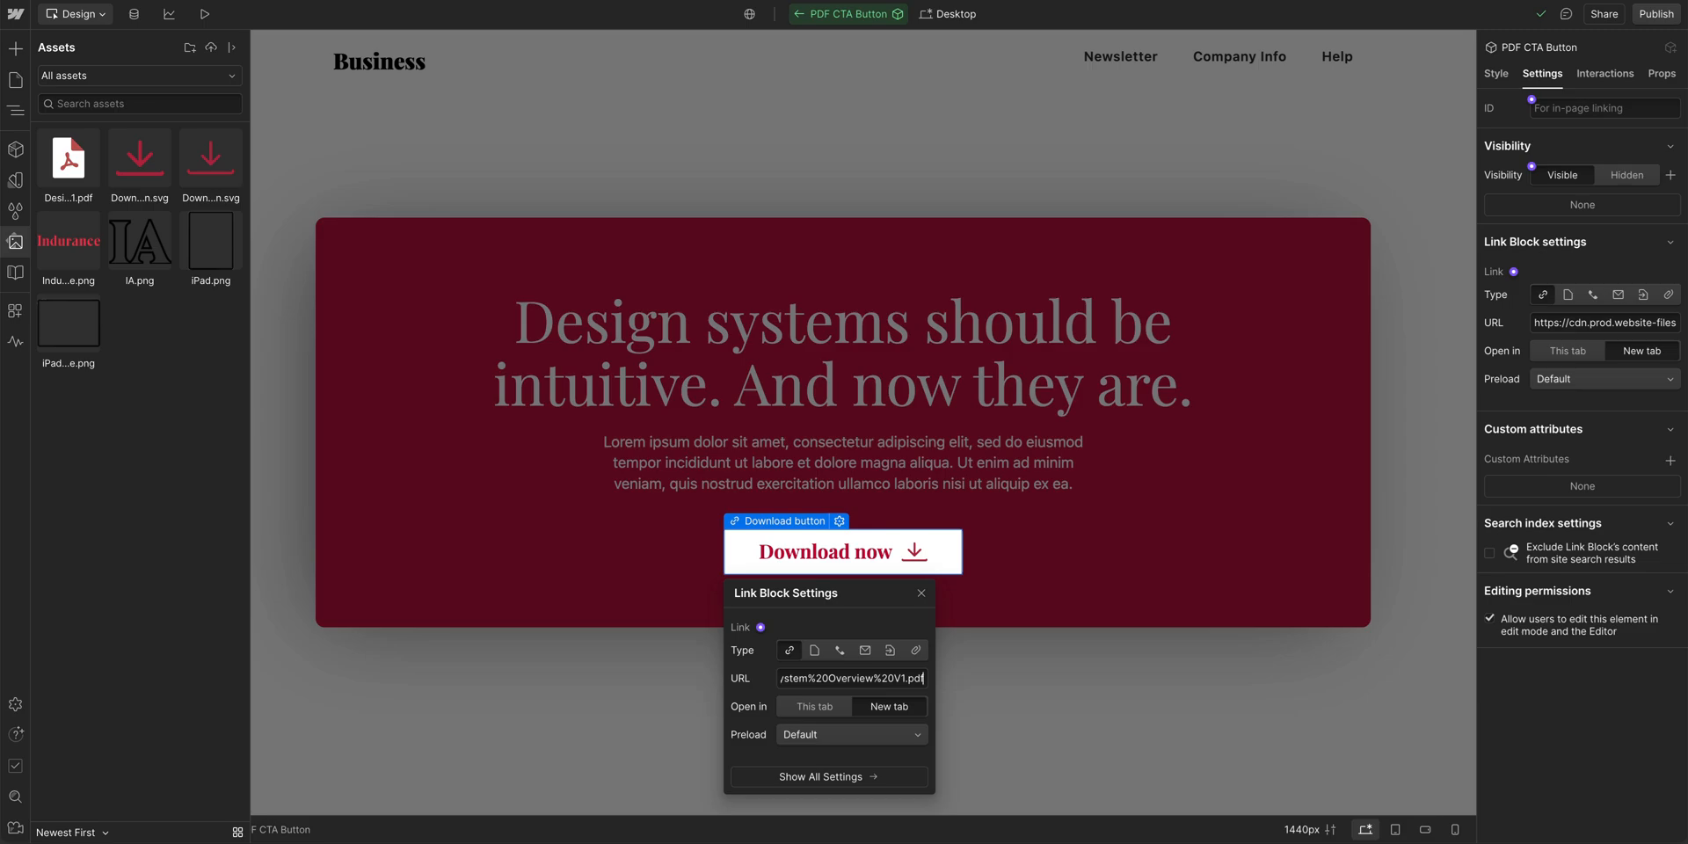
mouse_move(1081, 668)
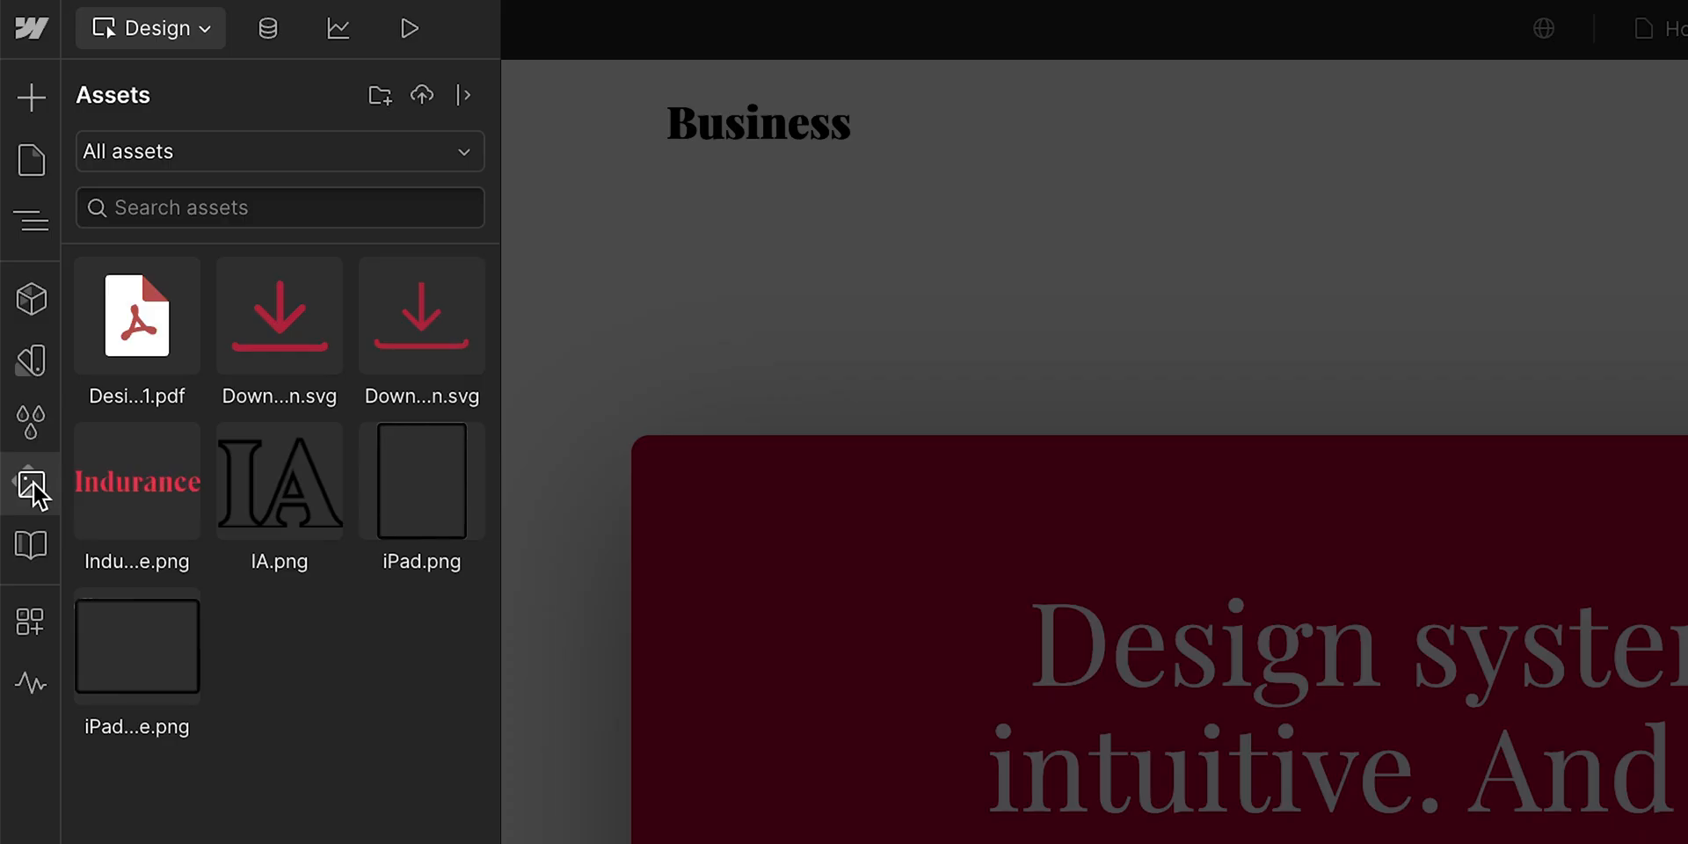
Bring up the PDF asset's options menu in the Assets panel.
left_click(169, 286)
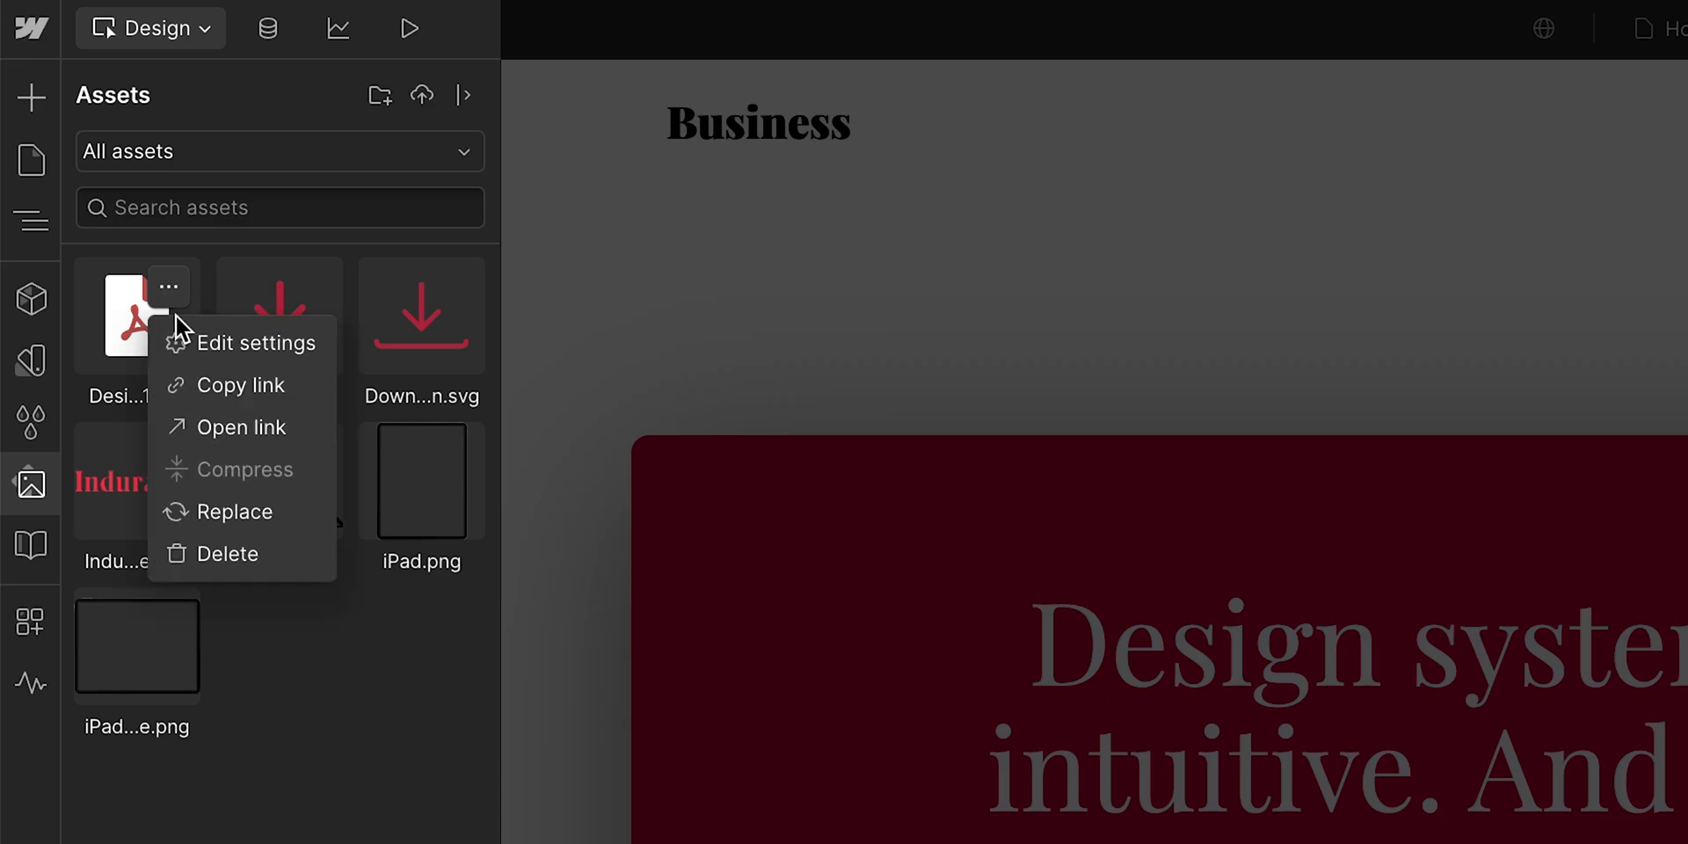